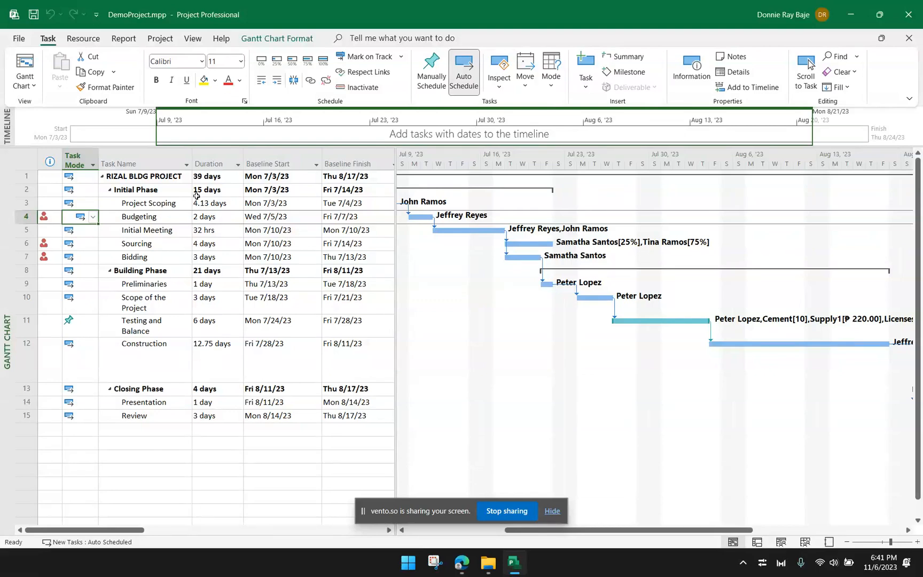
{"action": "mouse_move", "coordinate": [613, 525]}
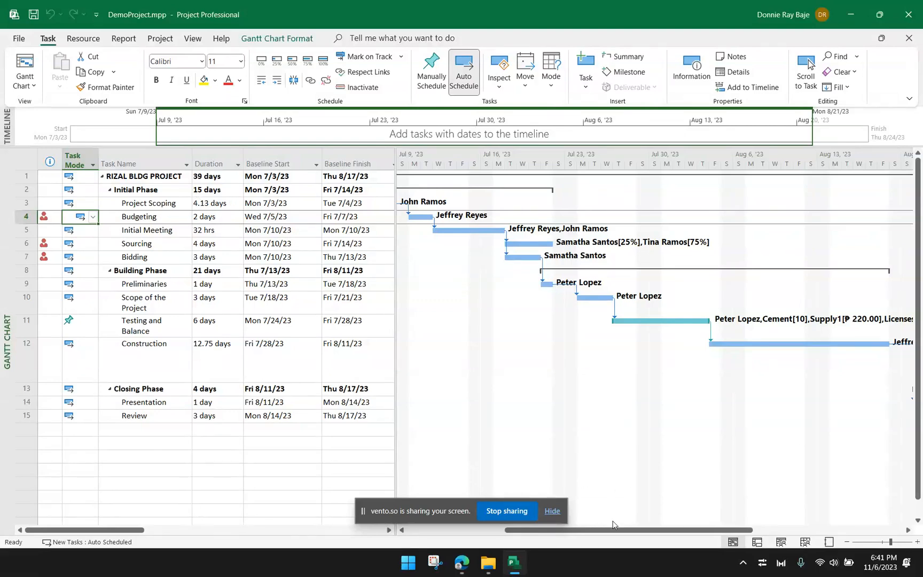
- From the Report tab, list the In Progress reports: critical, late, milestone and slipping tasks
{"action": "scroll", "scroll_direction": "left", "scroll_amount": 3}
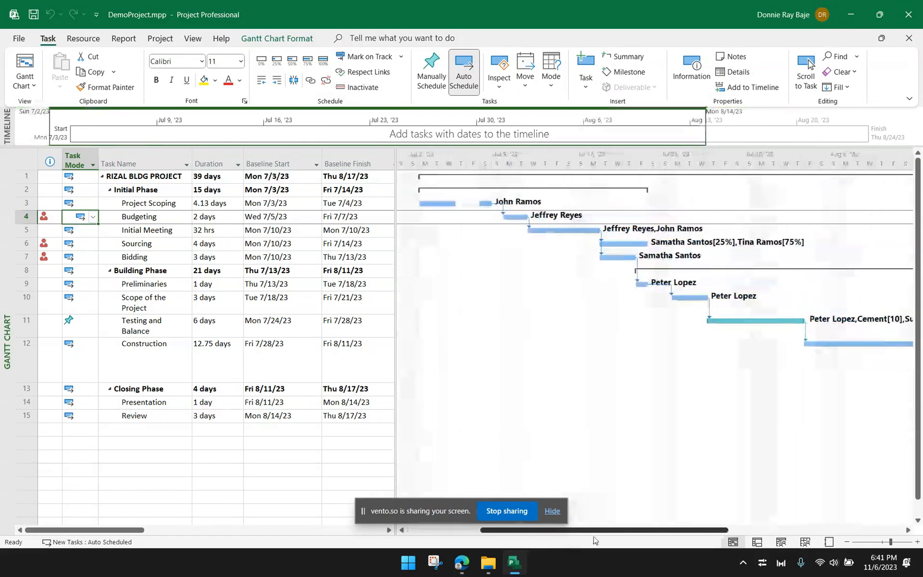
{"action": "scroll", "scroll_direction": "right", "scroll_amount": 3}
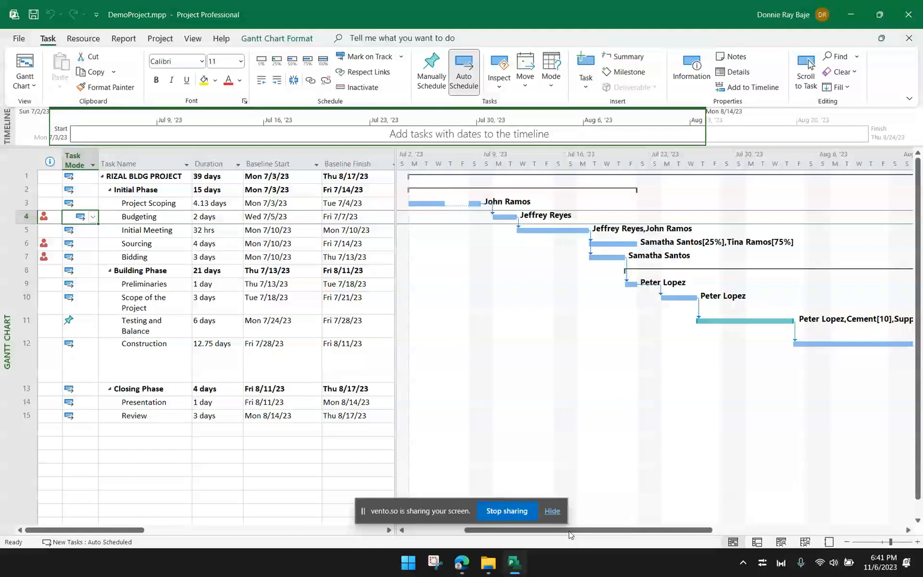
{"action": "mouse_move", "coordinate": [563, 523]}
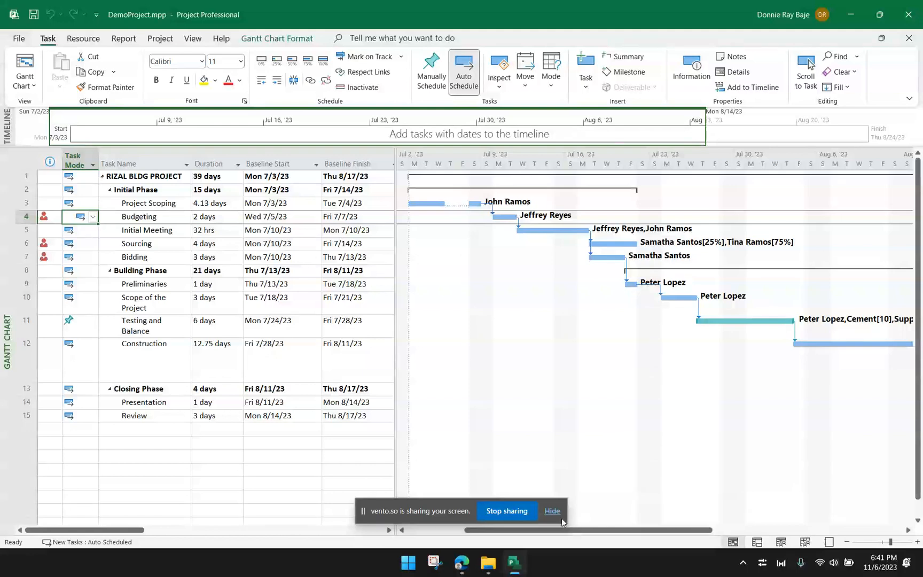
{"action": "mouse_move", "coordinate": [540, 465]}
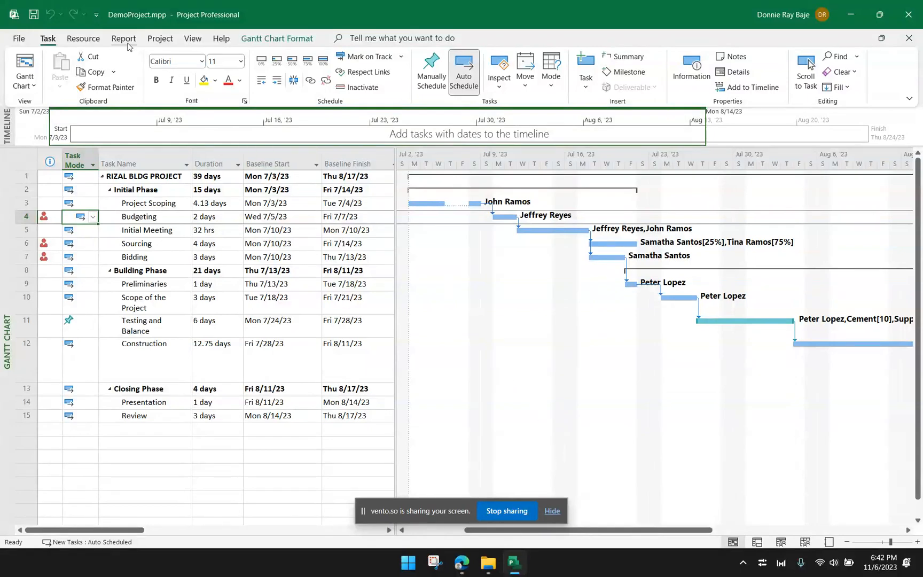
{"action": "left_click", "coordinate": [123, 38]}
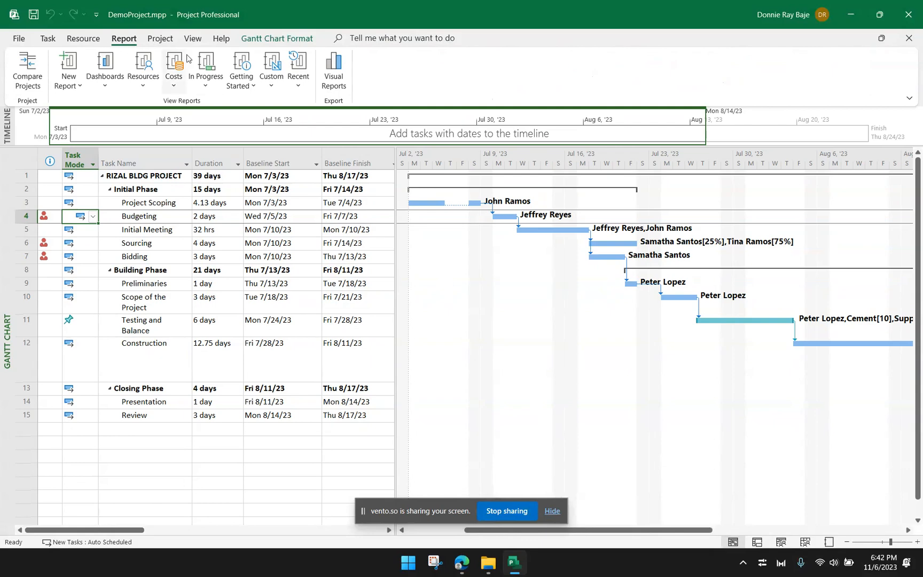
{"action": "mouse_move", "coordinate": [206, 69]}
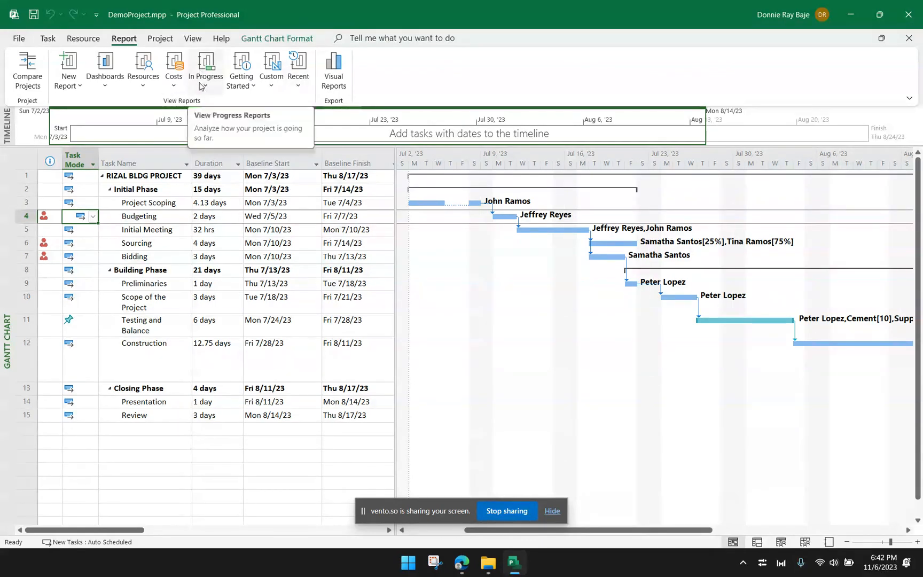
{"action": "left_click", "coordinate": [205, 67]}
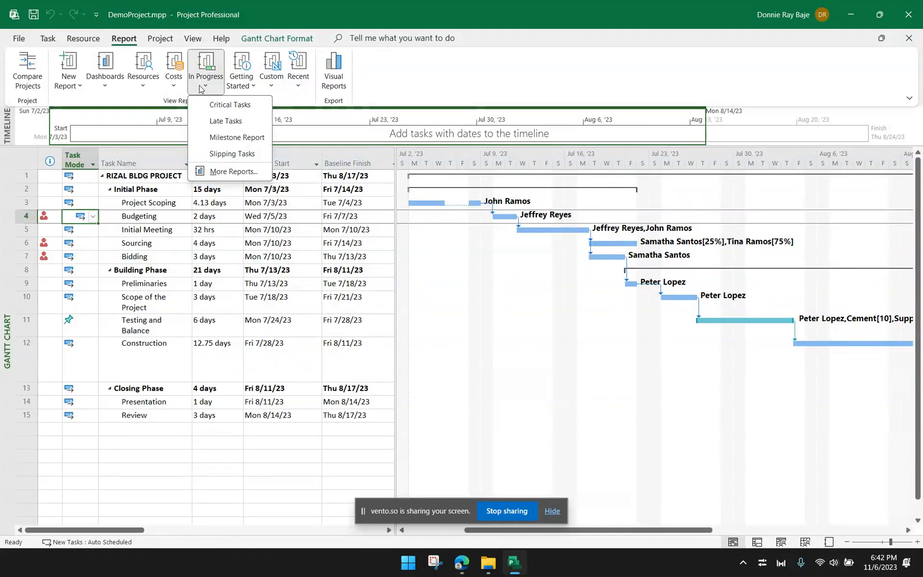
{"action": "mouse_move", "coordinate": [230, 104]}
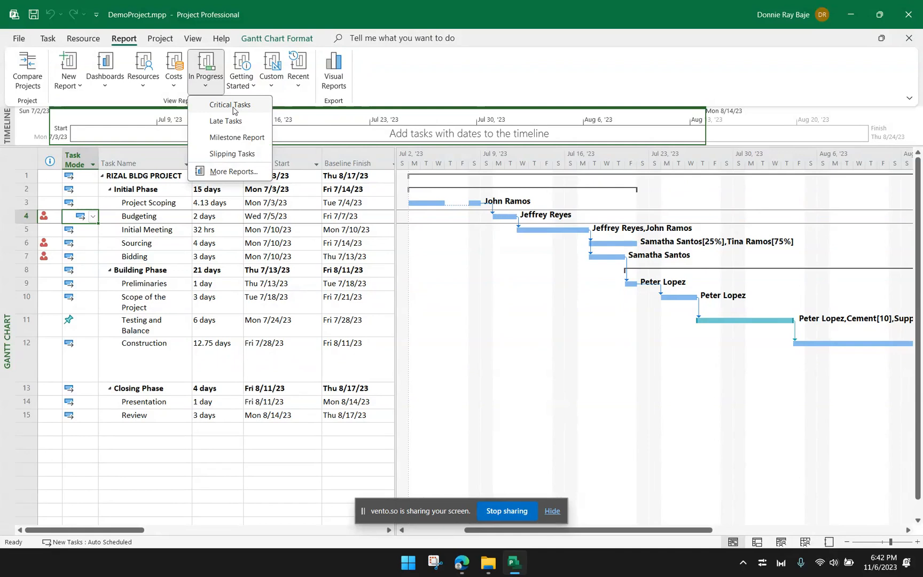
- Open the Critical Tasks report, review it, and select its task table to show the Field List
{"action": "left_click", "coordinate": [229, 105]}
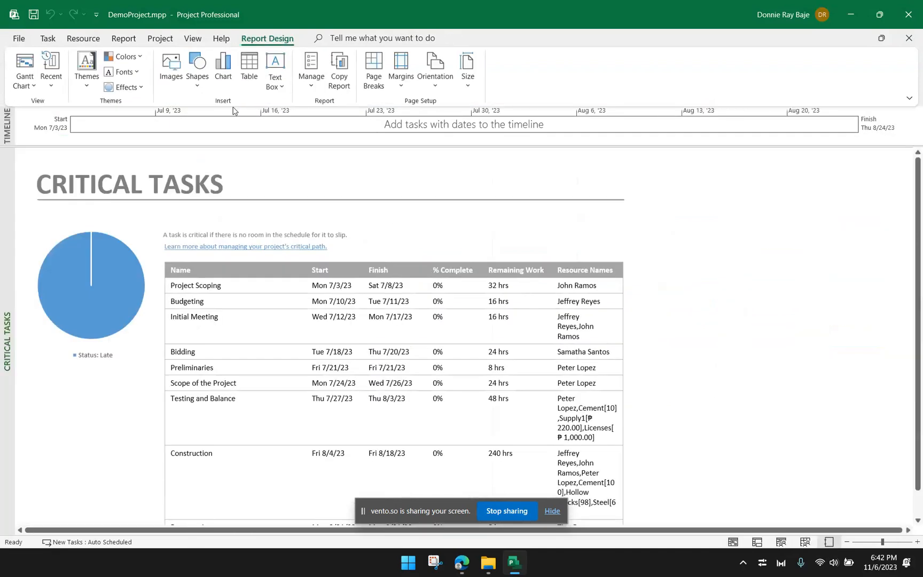
{"action": "scroll", "scroll_direction": "down", "scroll_amount": 3}
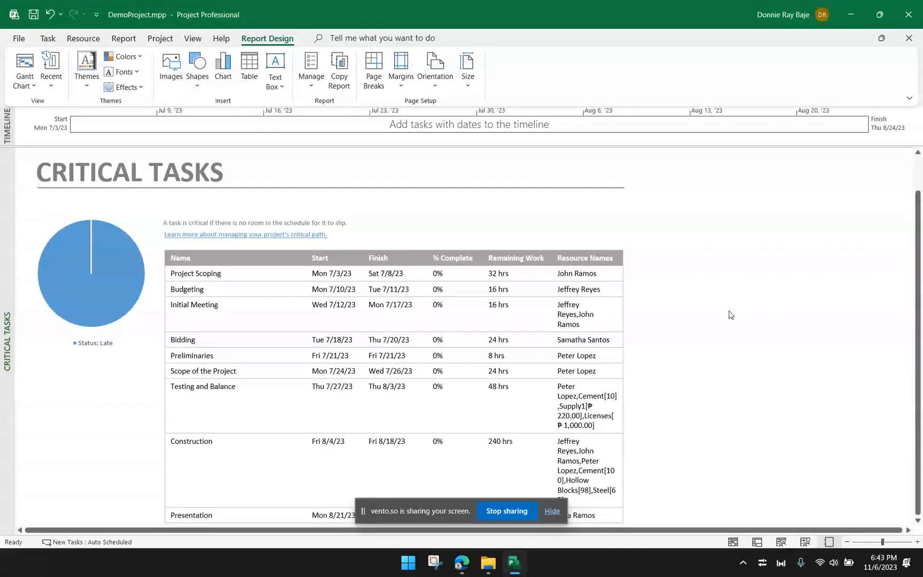
{"action": "scroll", "scroll_direction": "down", "scroll_amount": 3}
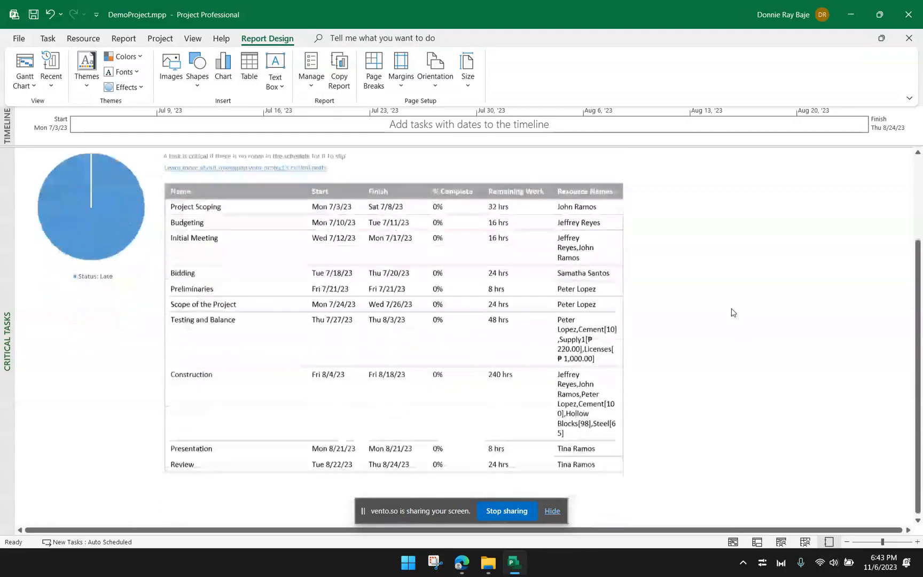
{"action": "scroll", "scroll_direction": "up", "scroll_amount": 3}
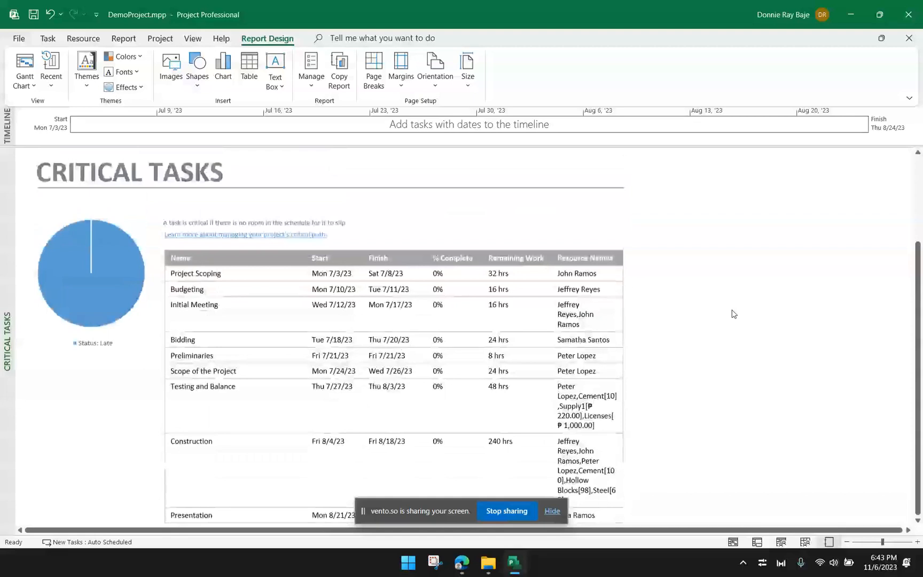
{"action": "mouse_move", "coordinate": [733, 312]}
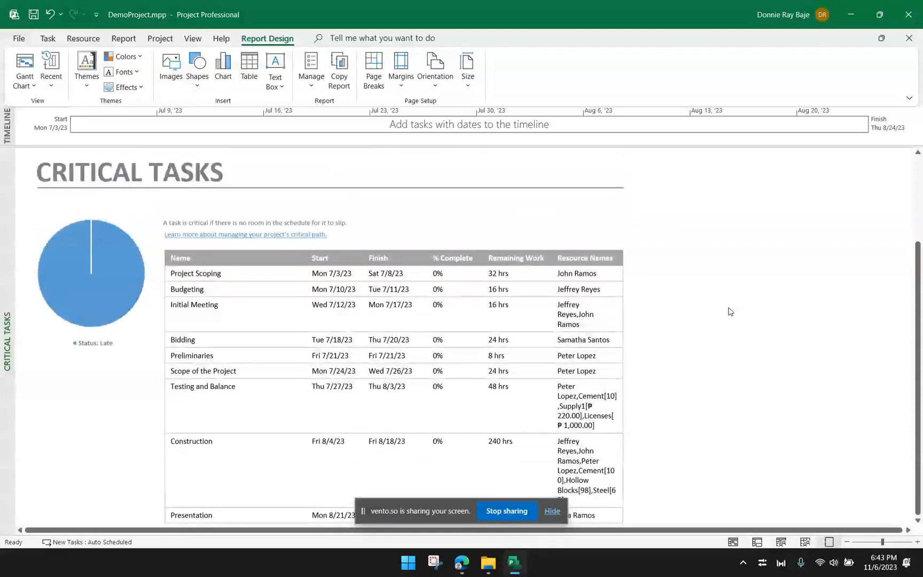
{"action": "mouse_move", "coordinate": [47, 38]}
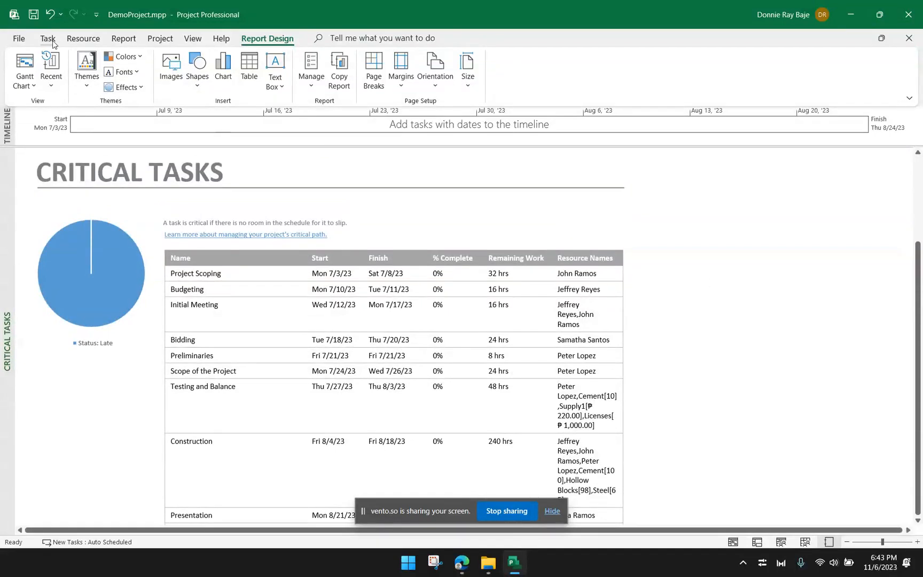
{"action": "mouse_move", "coordinate": [228, 92]}
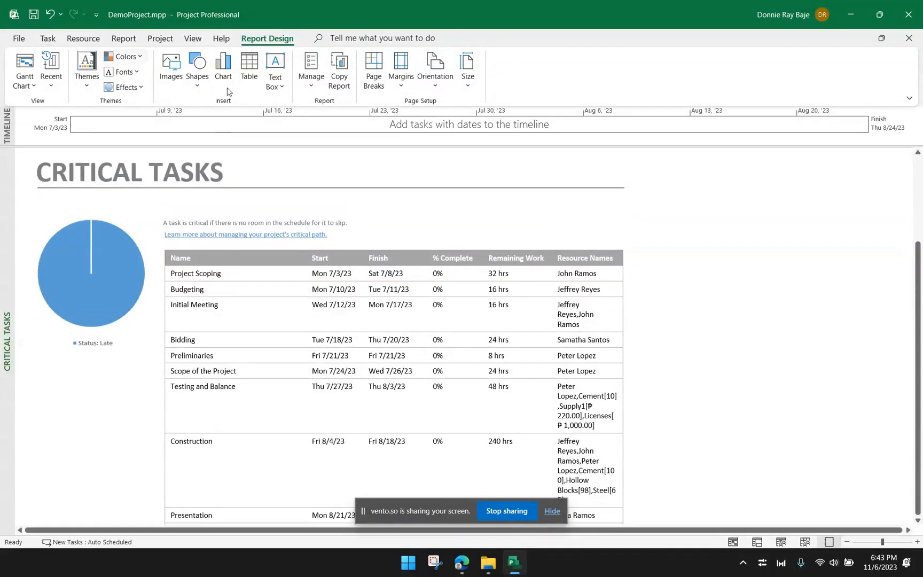
{"action": "mouse_move", "coordinate": [691, 239]}
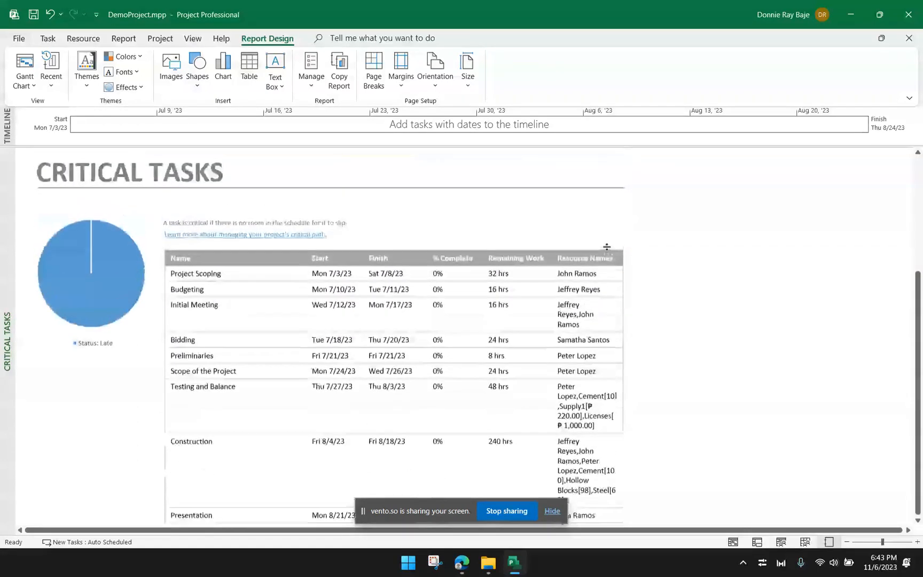
{"action": "scroll", "scroll_direction": "down", "scroll_amount": 3}
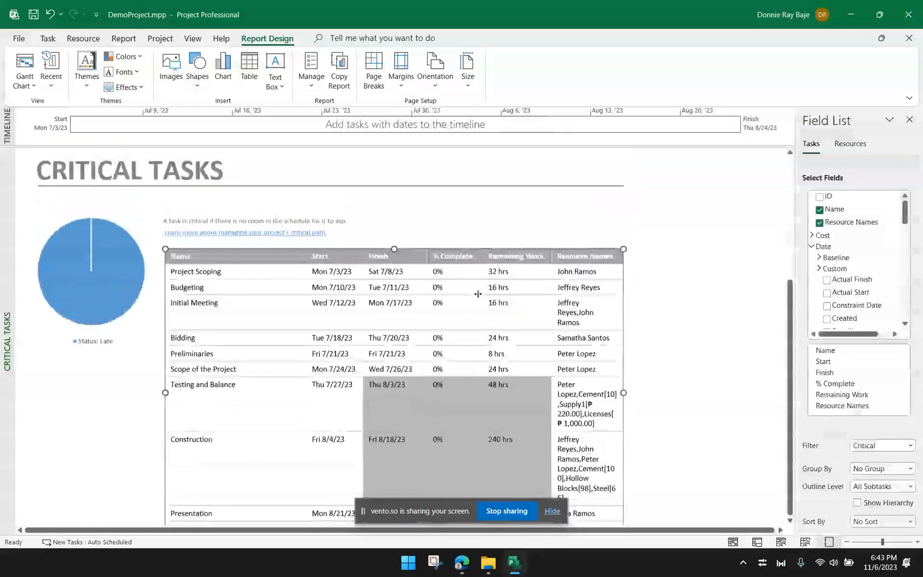
{"action": "left_click", "coordinate": [391, 224]}
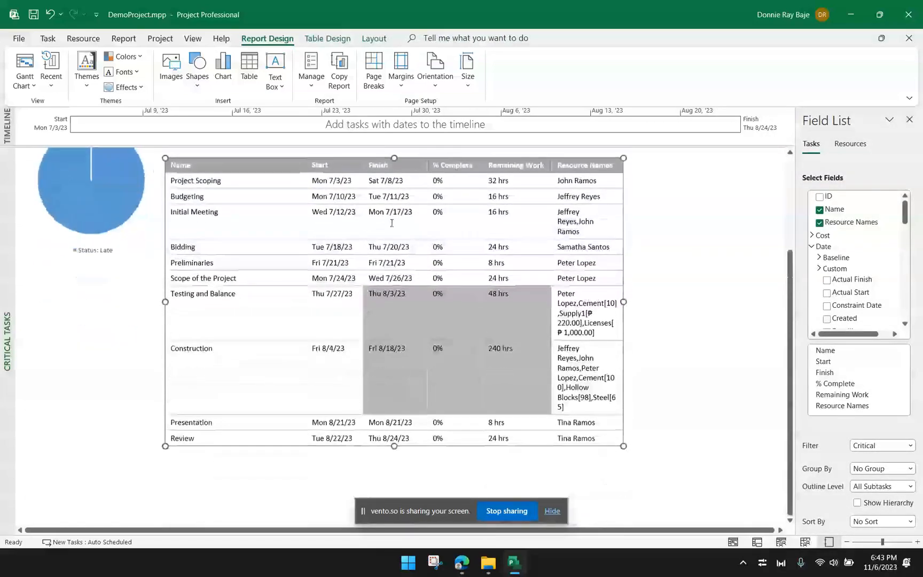
{"action": "scroll", "scroll_direction": "up", "scroll_amount": 3}
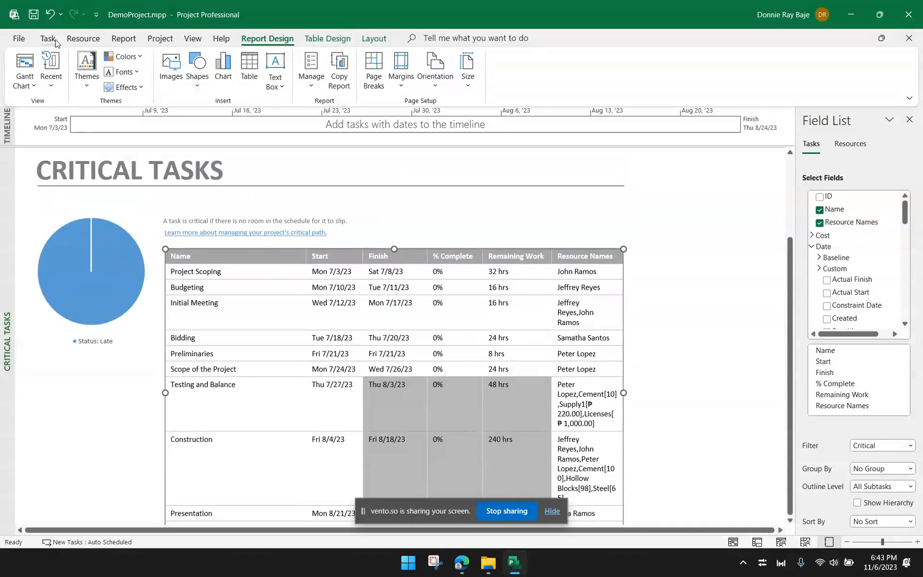
- Leave the Critical Tasks report for the RIZAL BLDG PROJECT Gantt Chart view
{"action": "left_click", "coordinate": [24, 67]}
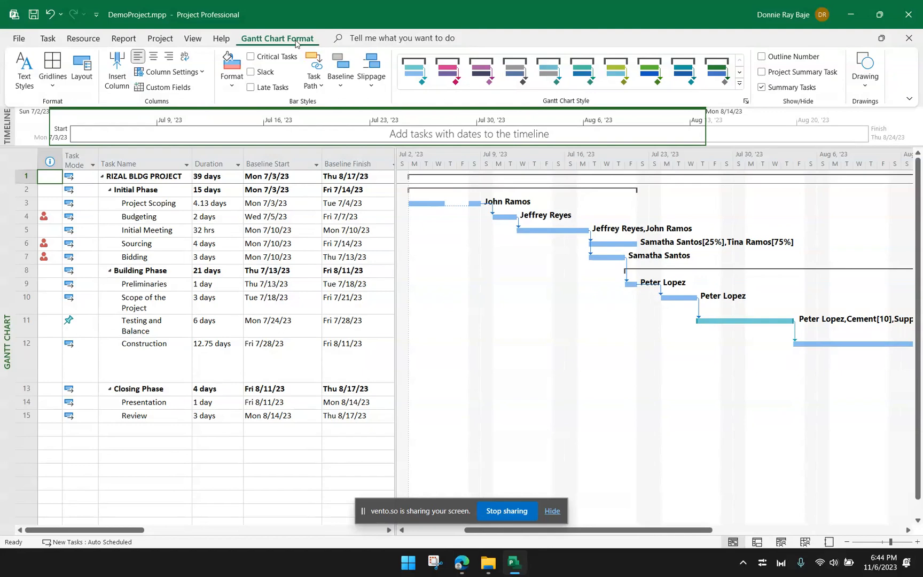
{"action": "mouse_move", "coordinate": [278, 68]}
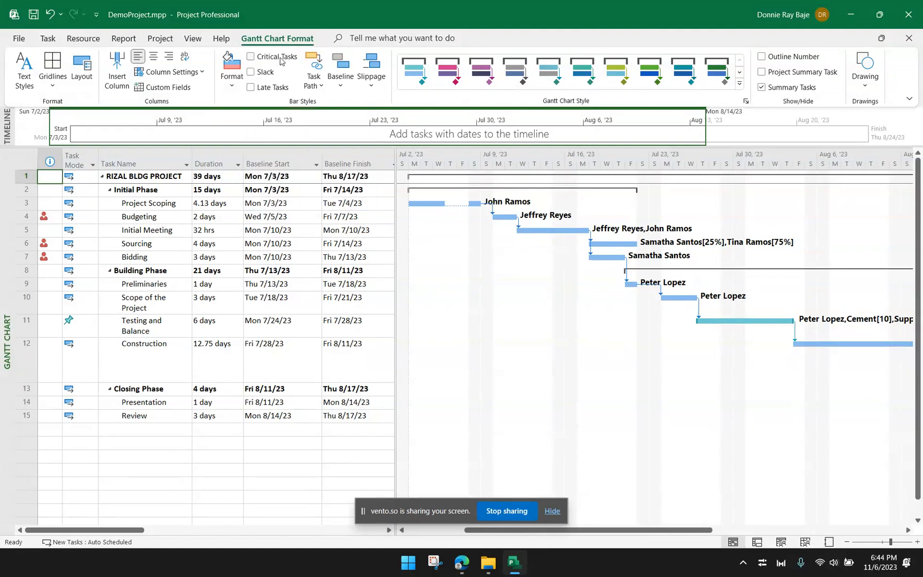
{"action": "mouse_move", "coordinate": [278, 57]}
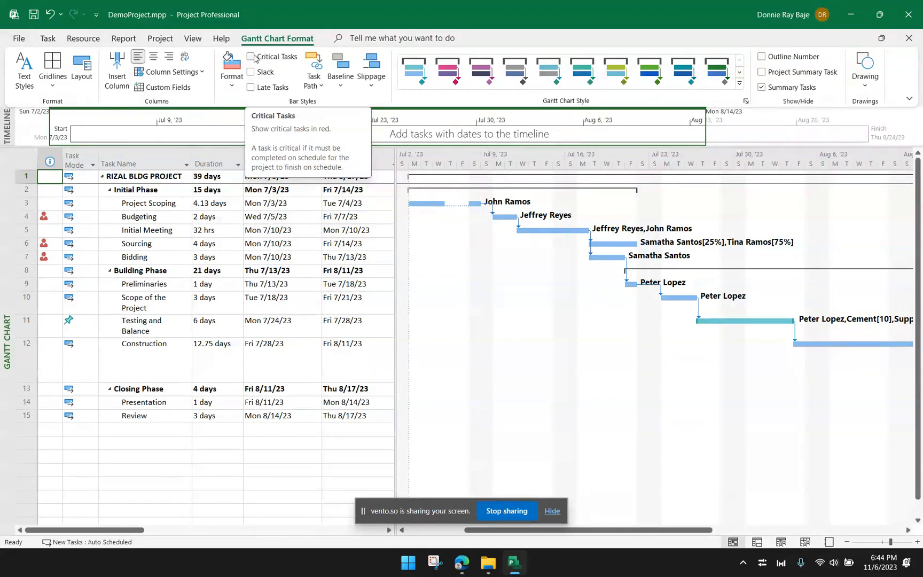
{"action": "left_click", "coordinate": [251, 56]}
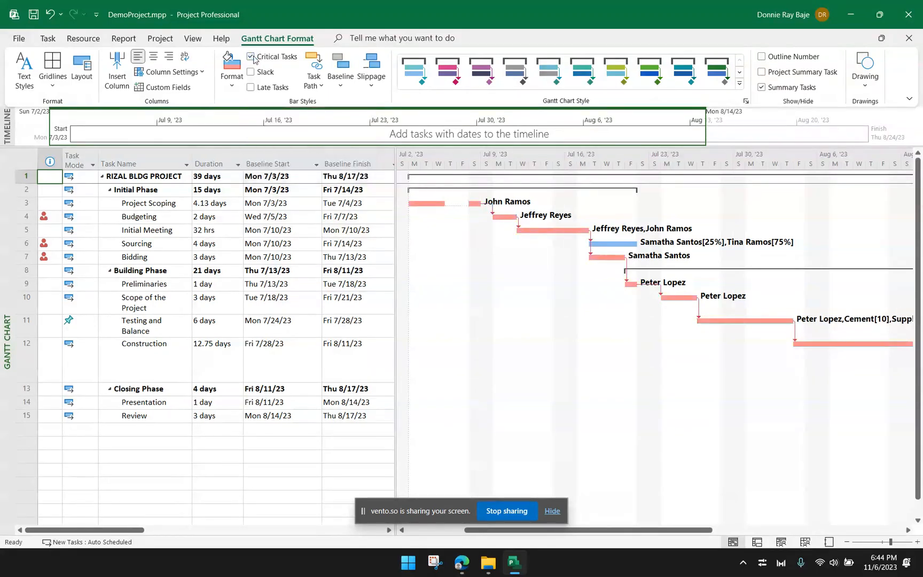
{"action": "left_click", "coordinate": [251, 57]}
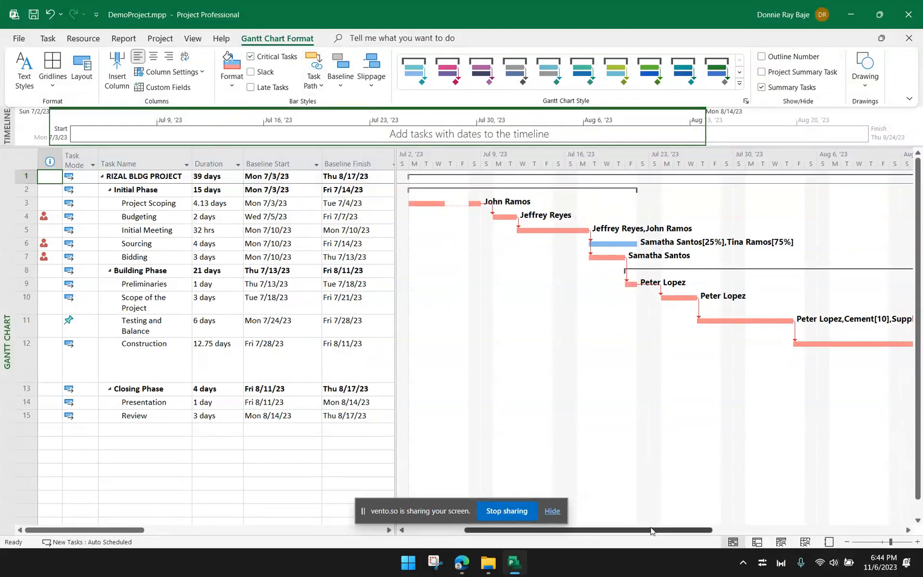
{"action": "scroll", "scroll_direction": "right", "scroll_amount": 3}
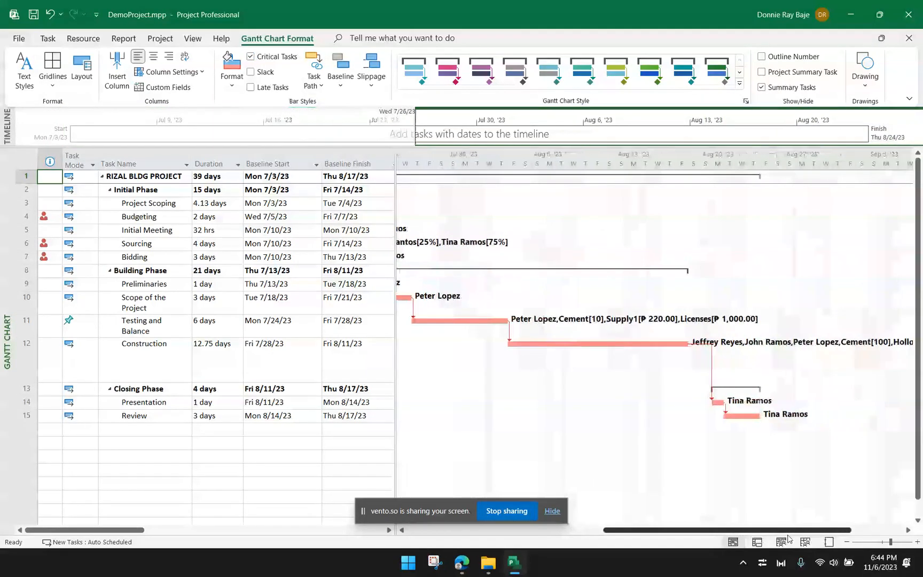
{"action": "scroll", "scroll_direction": "left", "scroll_amount": 3}
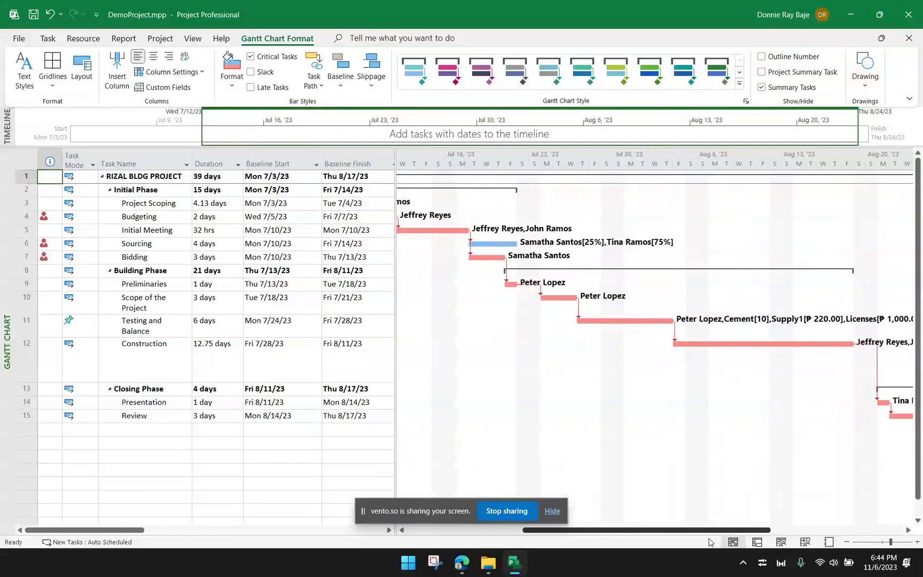
{"action": "scroll", "scroll_direction": "left", "scroll_amount": 3}
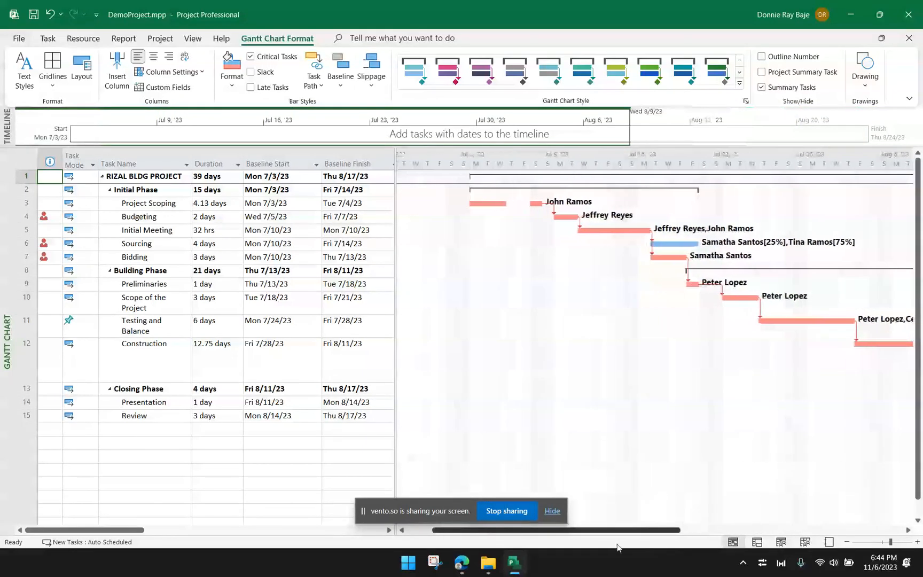
{"action": "scroll", "scroll_direction": "right", "scroll_amount": 3}
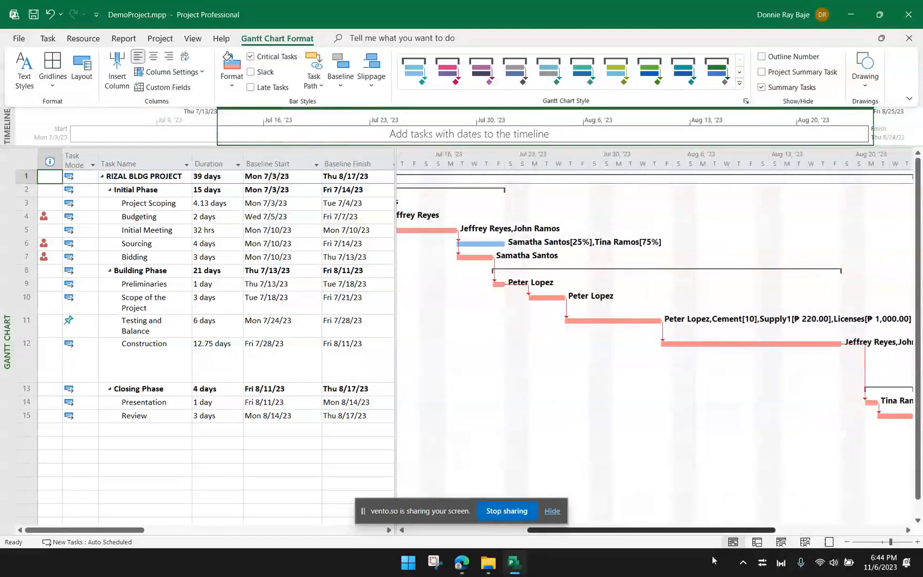
{"action": "scroll", "scroll_direction": "left", "scroll_amount": 3}
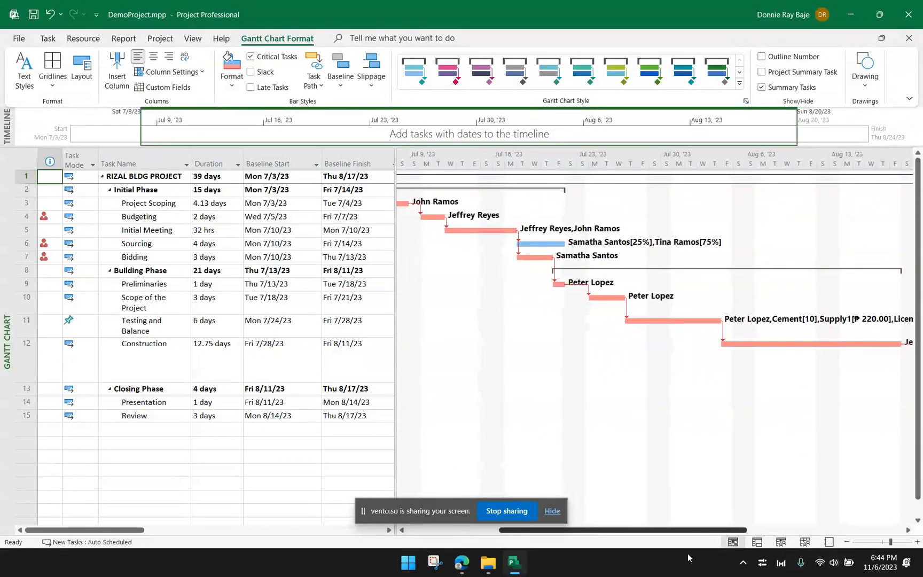
{"action": "scroll", "scroll_direction": "right", "scroll_amount": 3}
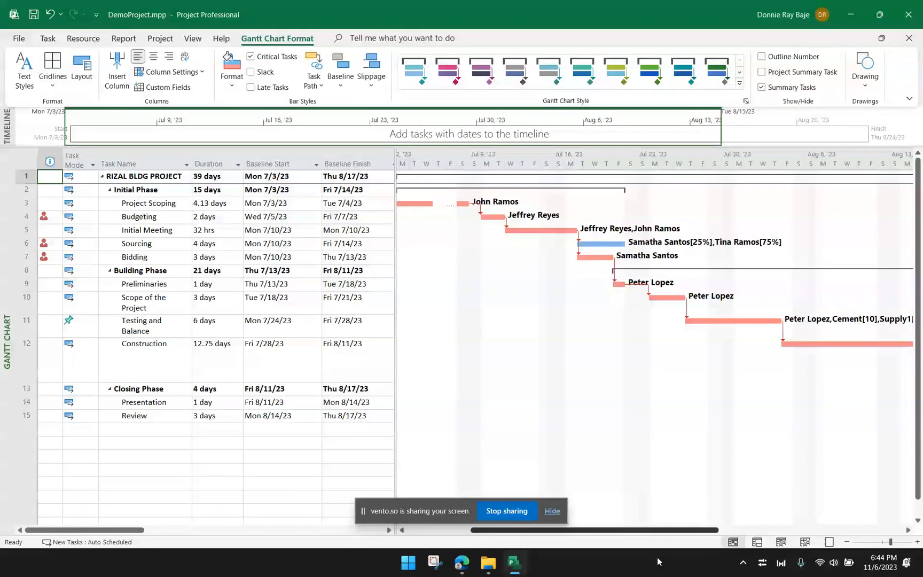
{"action": "scroll", "scroll_direction": "right", "scroll_amount": 3}
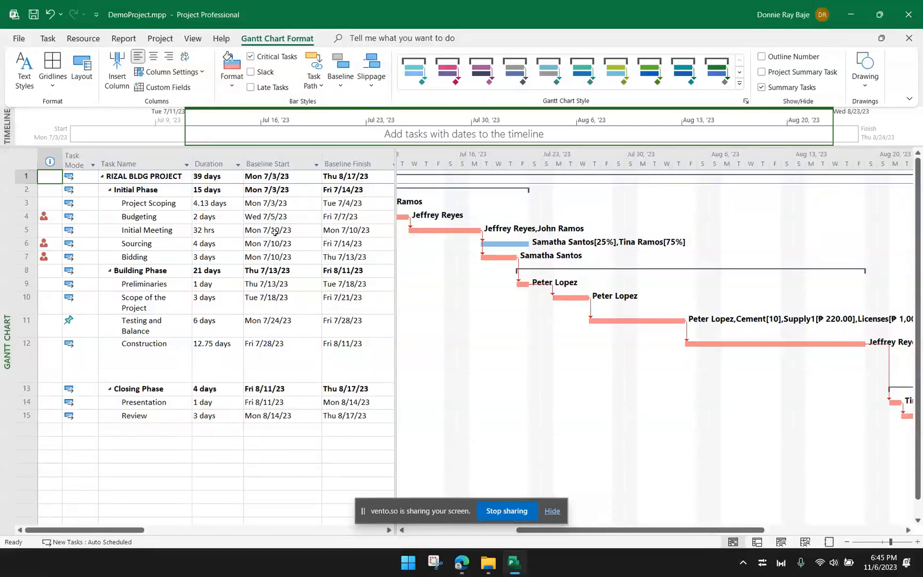
{"action": "left_click", "coordinate": [24, 243]}
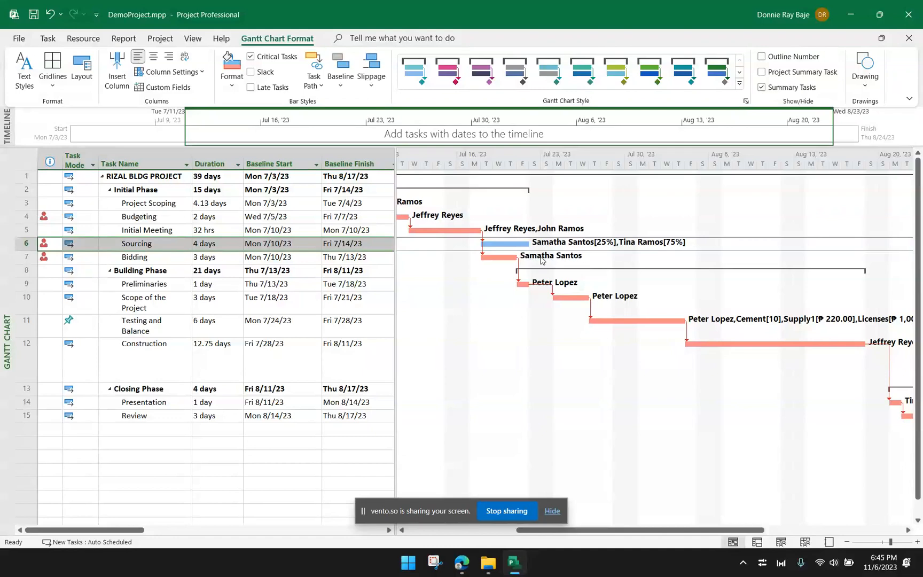
{"action": "mouse_move", "coordinate": [388, 261]}
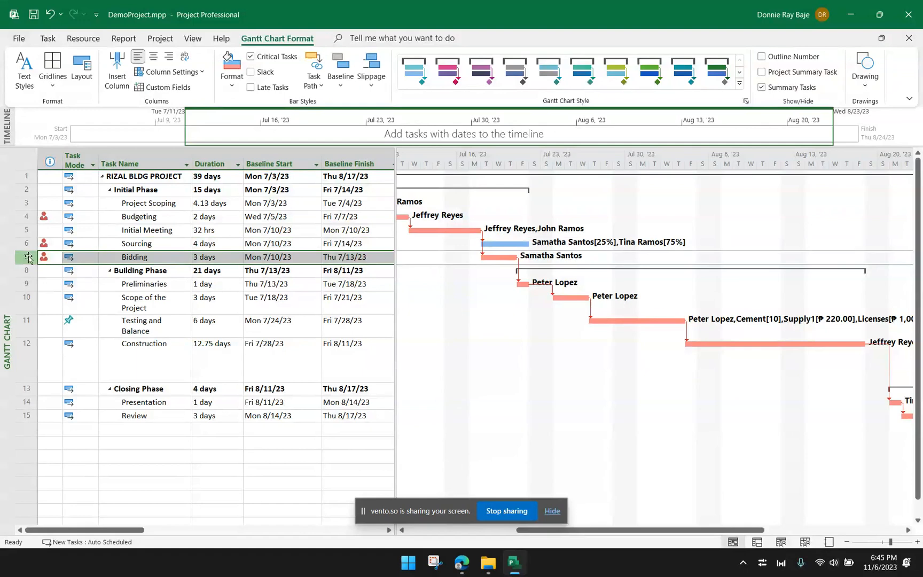
- Select the Bidding and Preliminaries rows and scroll the table to the actual-date, % Complete and cost columns
{"action": "left_click", "coordinate": [26, 229]}
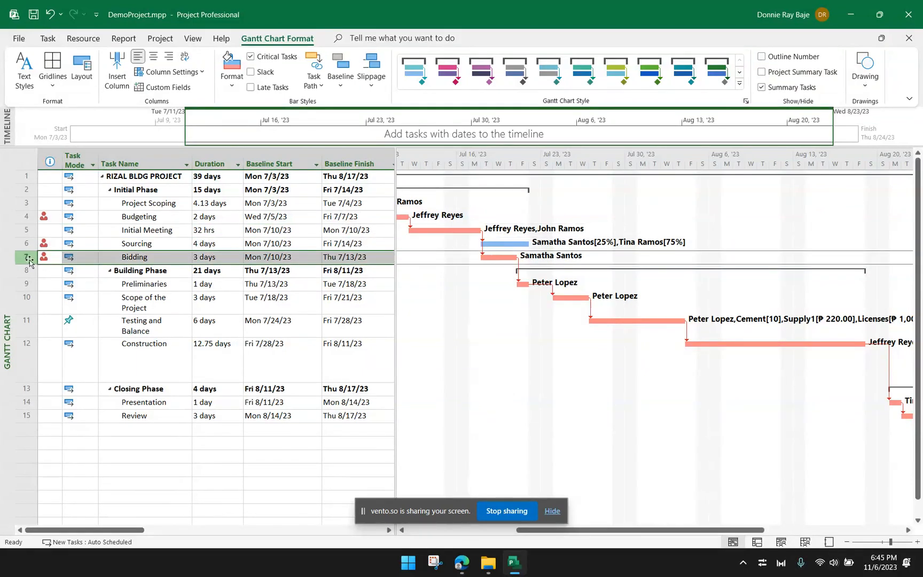
{"action": "left_click", "coordinate": [26, 284]}
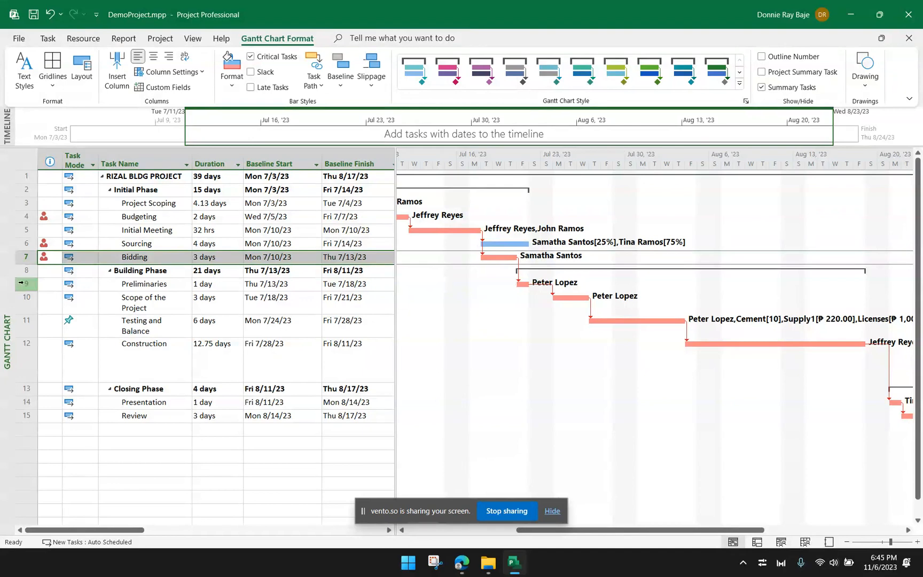
{"action": "left_click", "coordinate": [143, 283]}
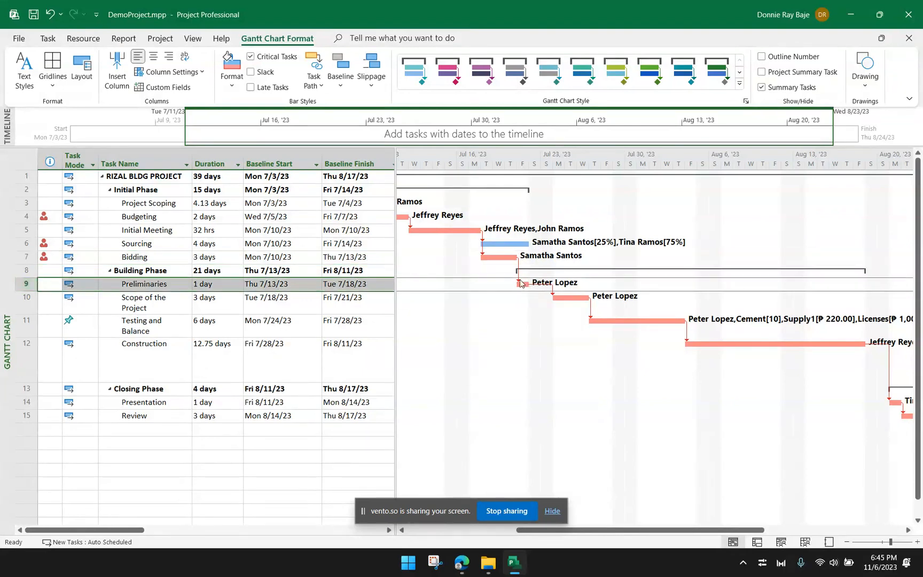
{"action": "mouse_move", "coordinate": [539, 327]}
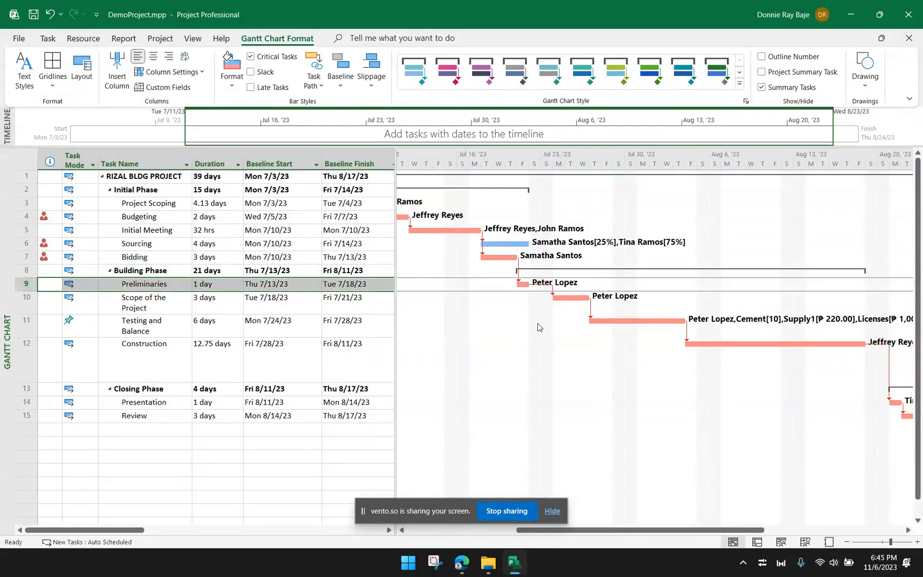
{"action": "scroll", "scroll_direction": "right", "scroll_amount": 3}
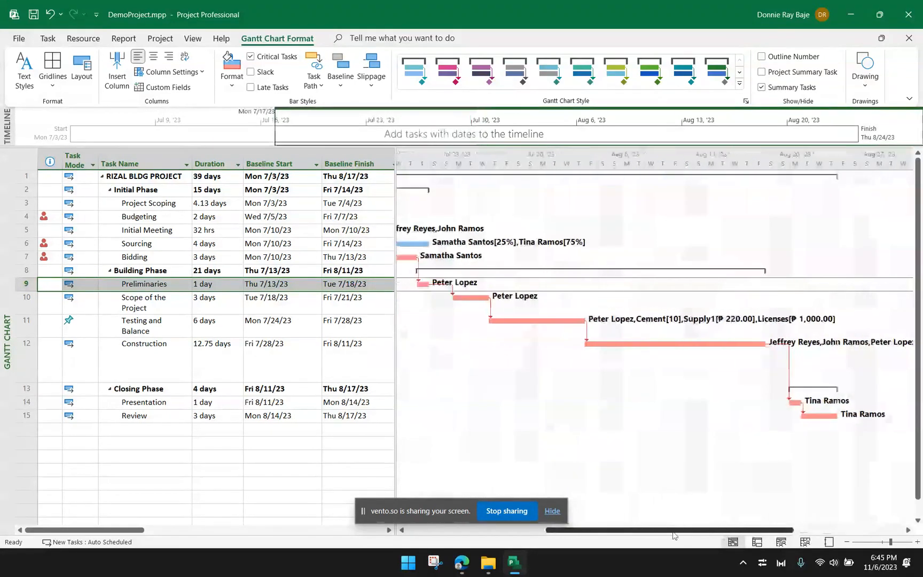
{"action": "scroll", "scroll_direction": "left", "scroll_amount": 3}
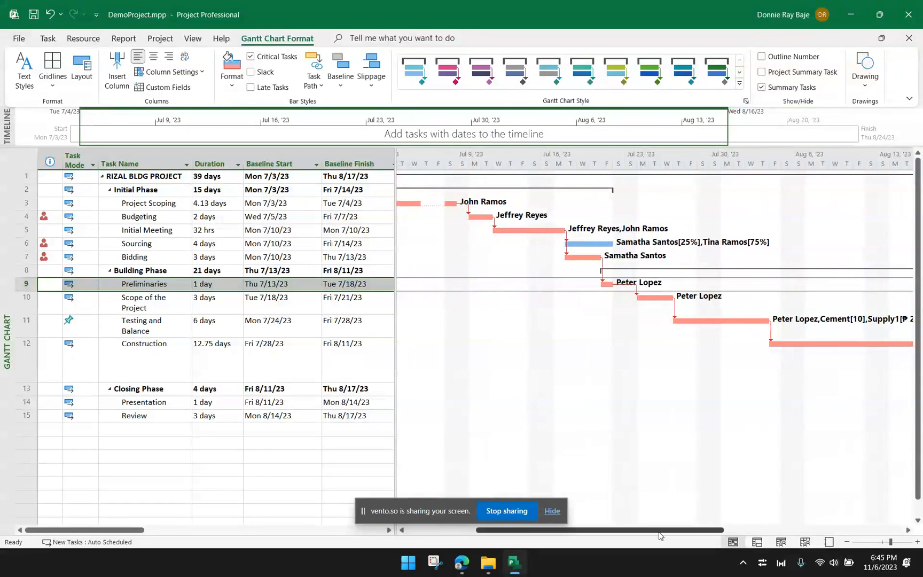
{"action": "scroll", "scroll_direction": "left", "scroll_amount": 3}
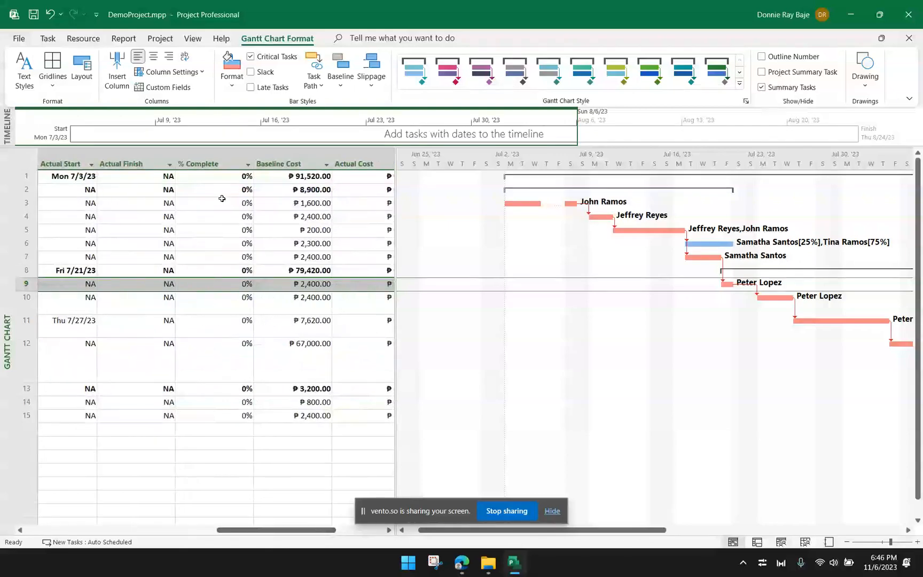
- Set Initial Phase to 100% complete, recording actual dates and bringing the project to 39%
{"action": "left_click", "coordinate": [212, 190]}
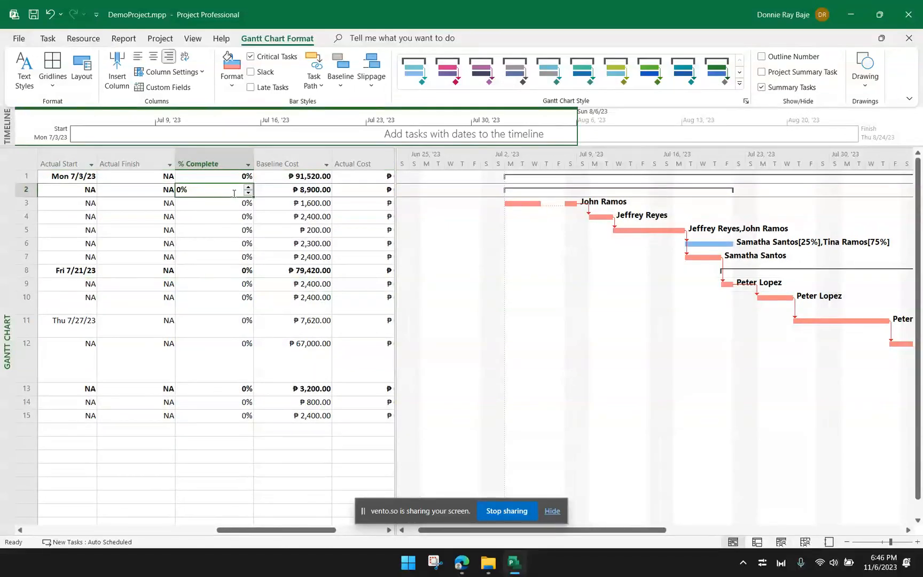
{"action": "left_click", "coordinate": [212, 189]}
{"action": "type", "text": "100"}
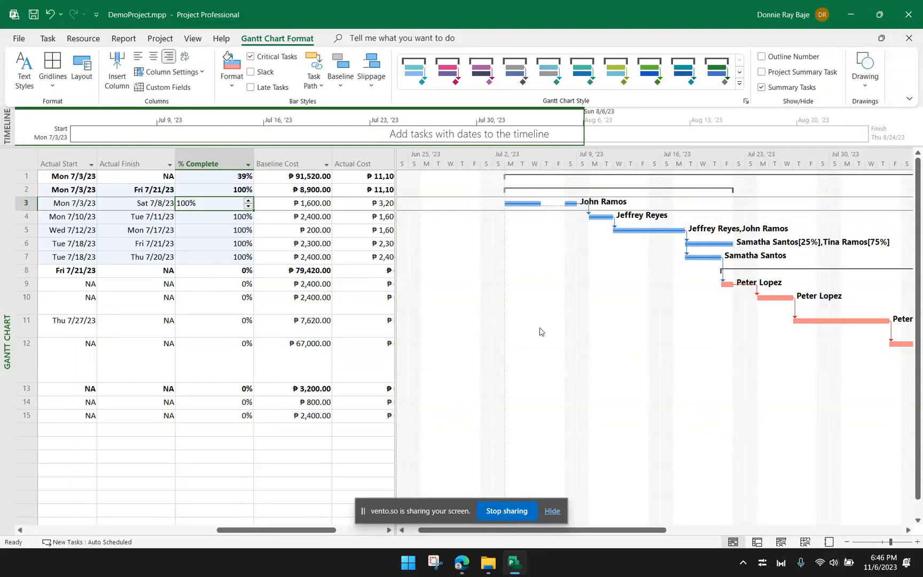
{"action": "mouse_move", "coordinate": [681, 393]}
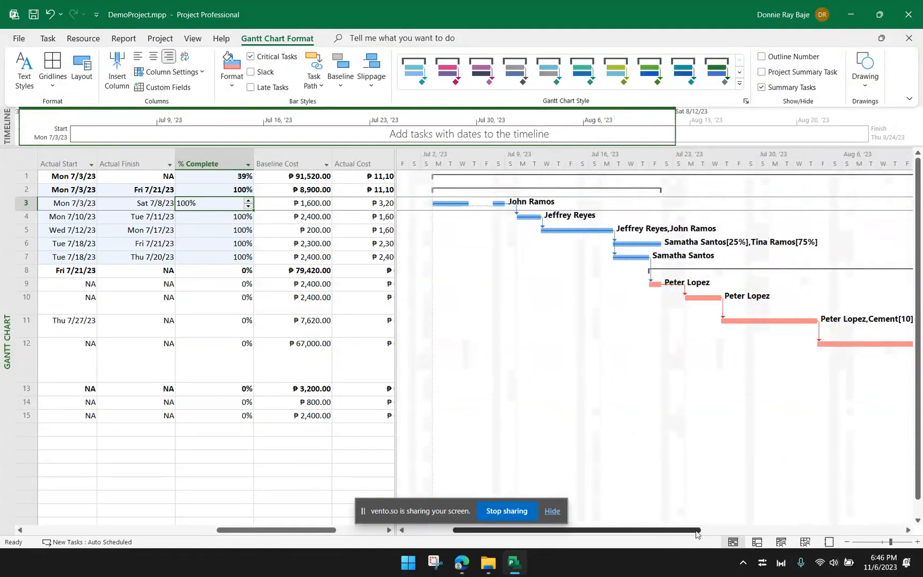
{"action": "scroll", "scroll_direction": "right", "scroll_amount": 3}
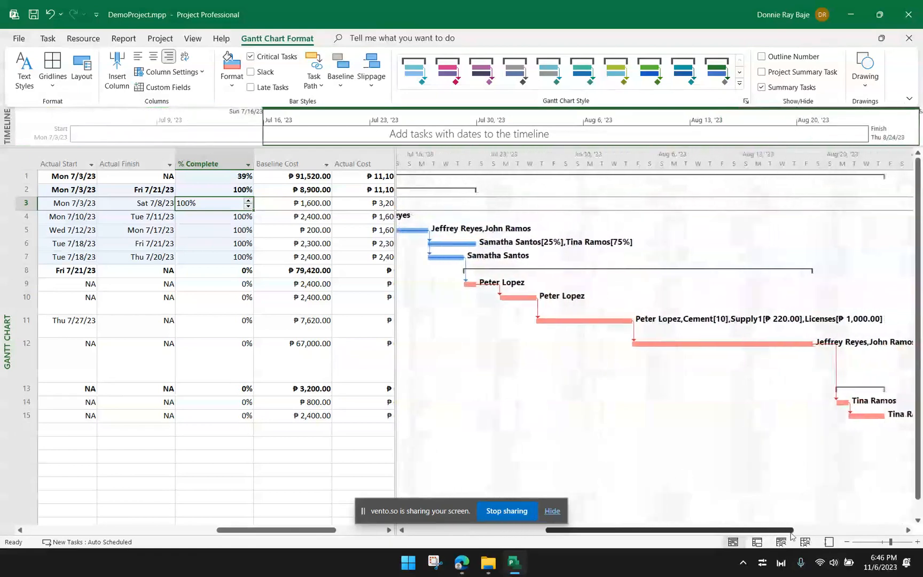
{"action": "scroll", "scroll_direction": "right", "scroll_amount": 3}
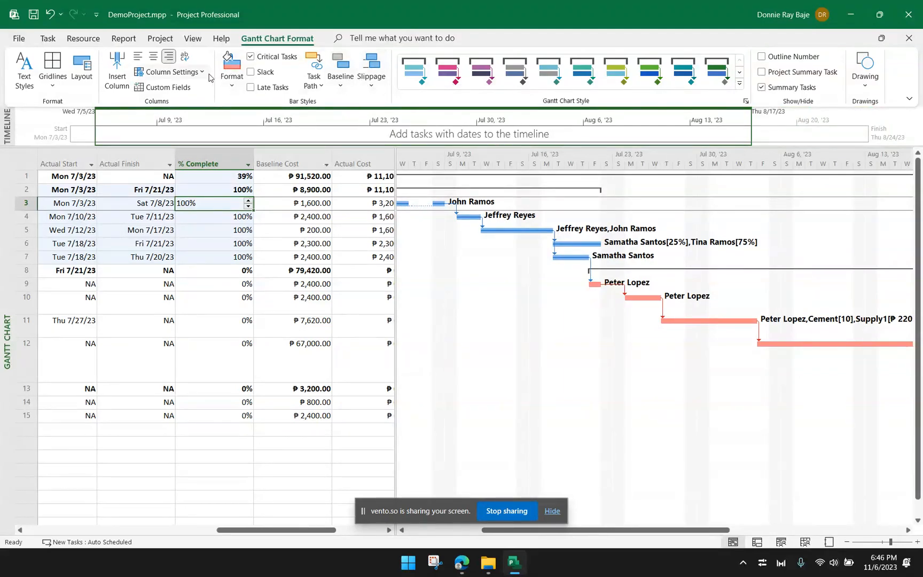
{"action": "mouse_move", "coordinate": [276, 254]}
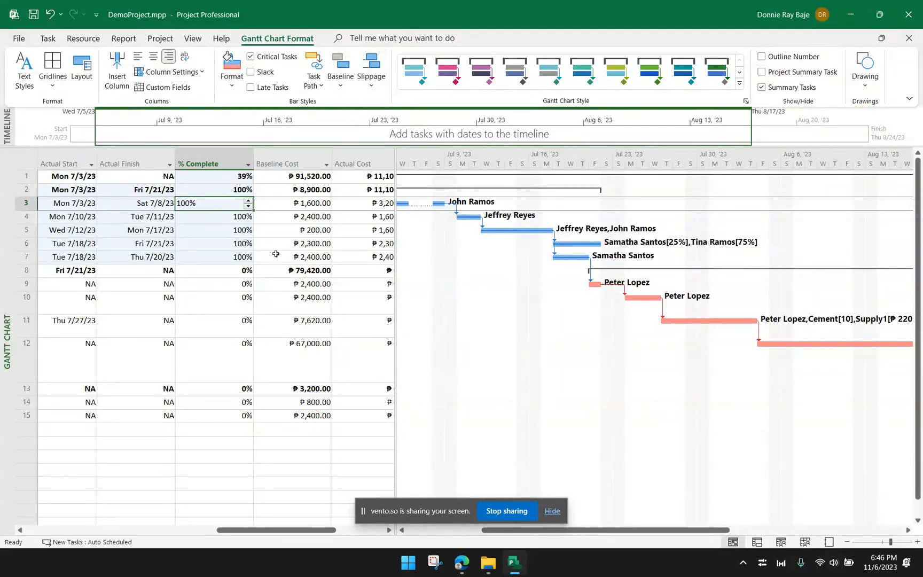
{"action": "left_click", "coordinate": [192, 38]}
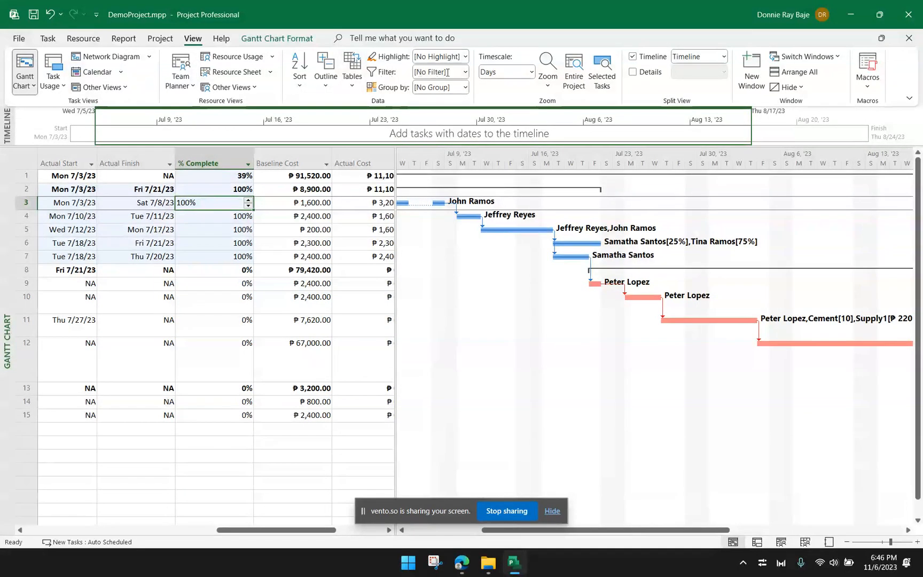
- Apply the Incomplete Tasks, Late Tasks and Critical filters in turn, then reset to No Filter
{"action": "left_click", "coordinate": [465, 72]}
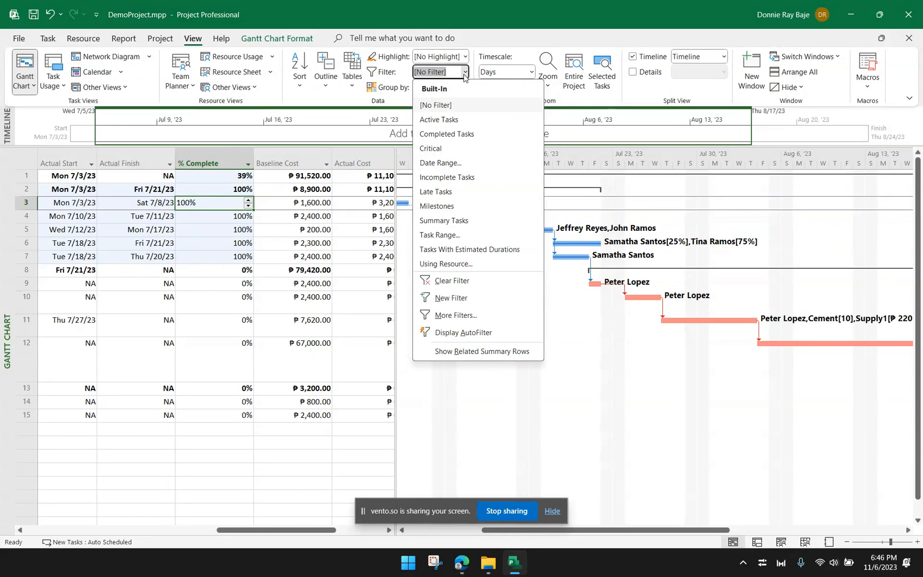
{"action": "mouse_move", "coordinate": [462, 192]}
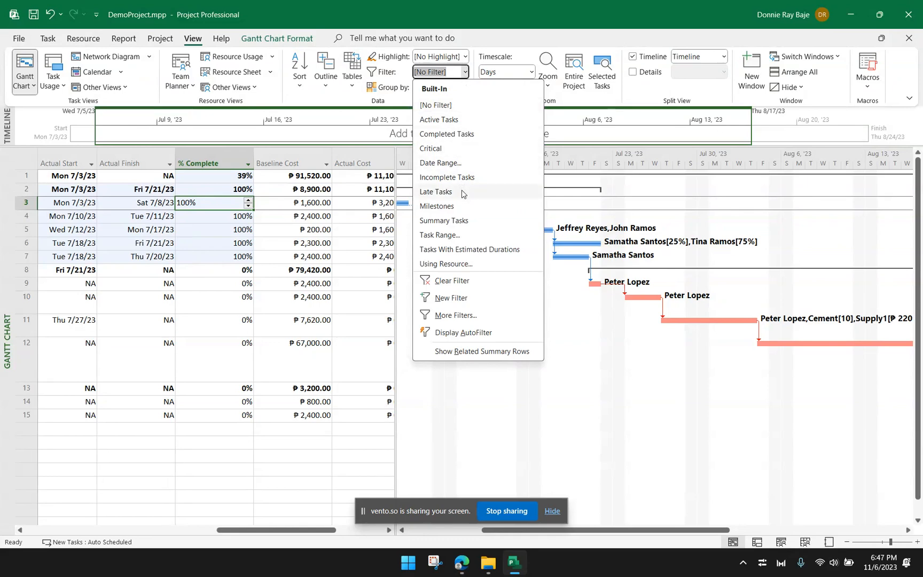
{"action": "mouse_move", "coordinate": [462, 121]}
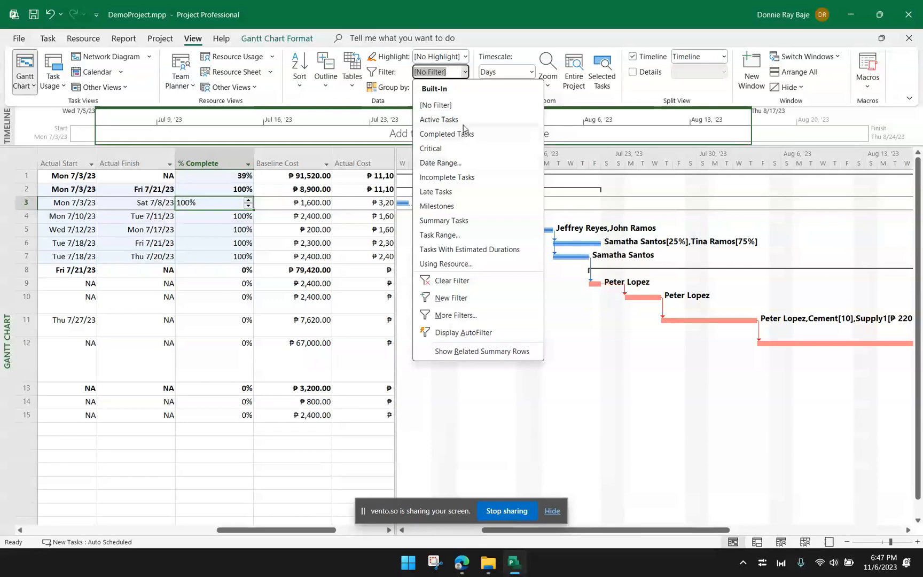
{"action": "left_click", "coordinate": [438, 119]}
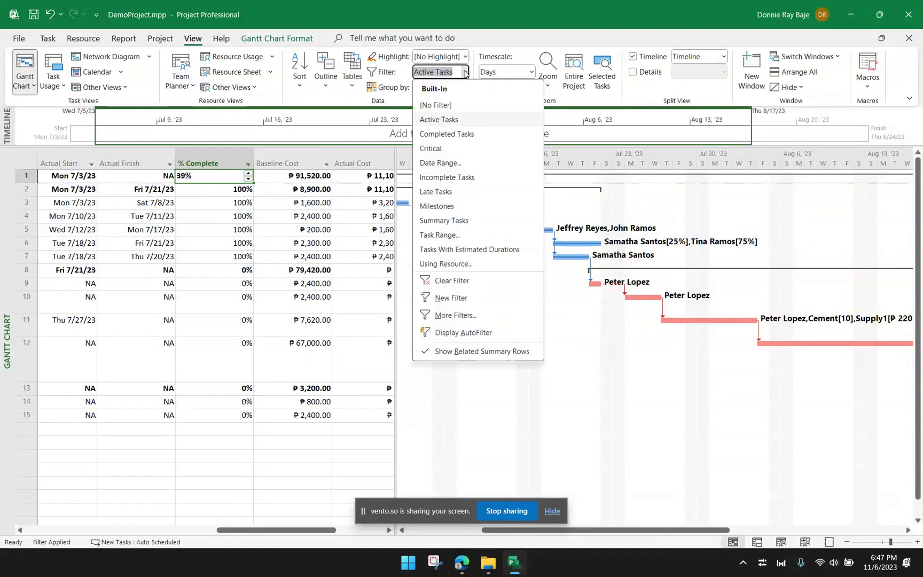
{"action": "mouse_move", "coordinate": [454, 145]}
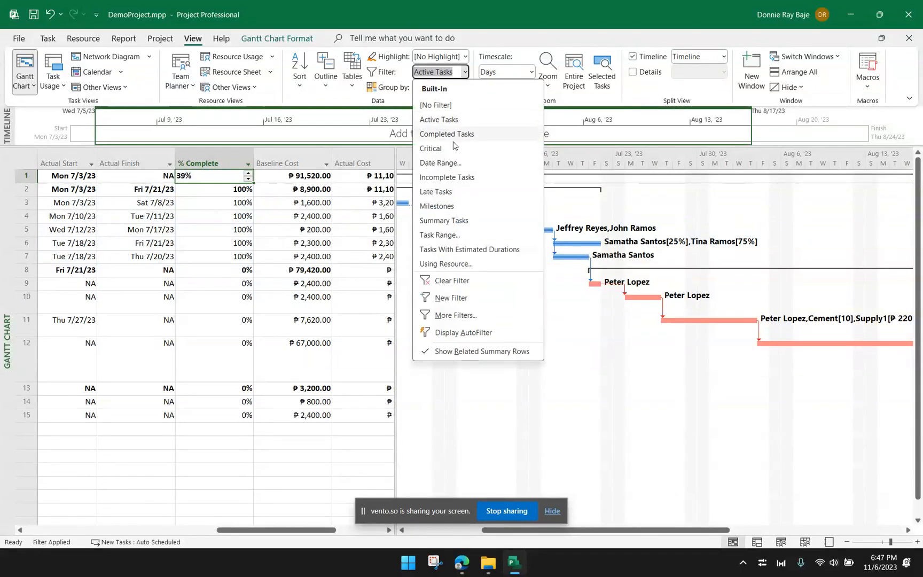
{"action": "left_click", "coordinate": [446, 177]}
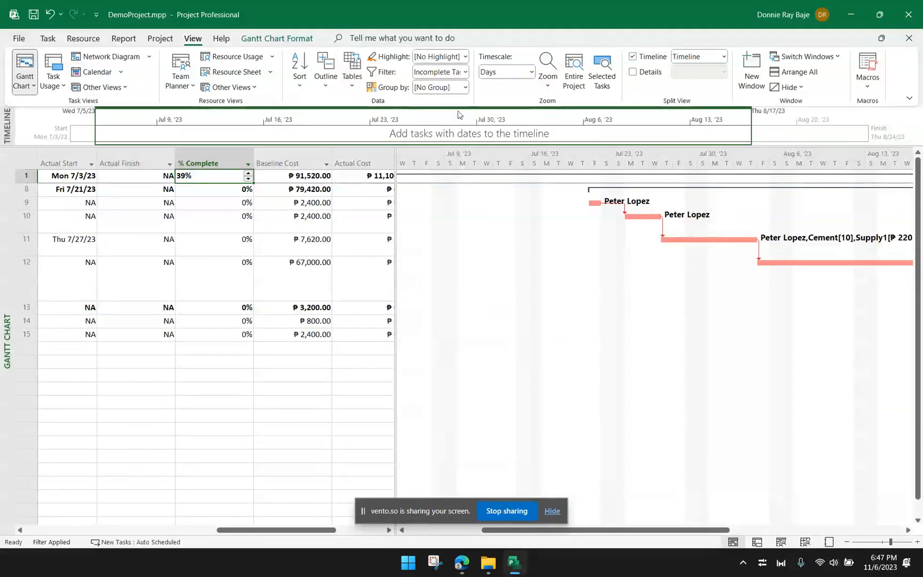
{"action": "left_click", "coordinate": [465, 71]}
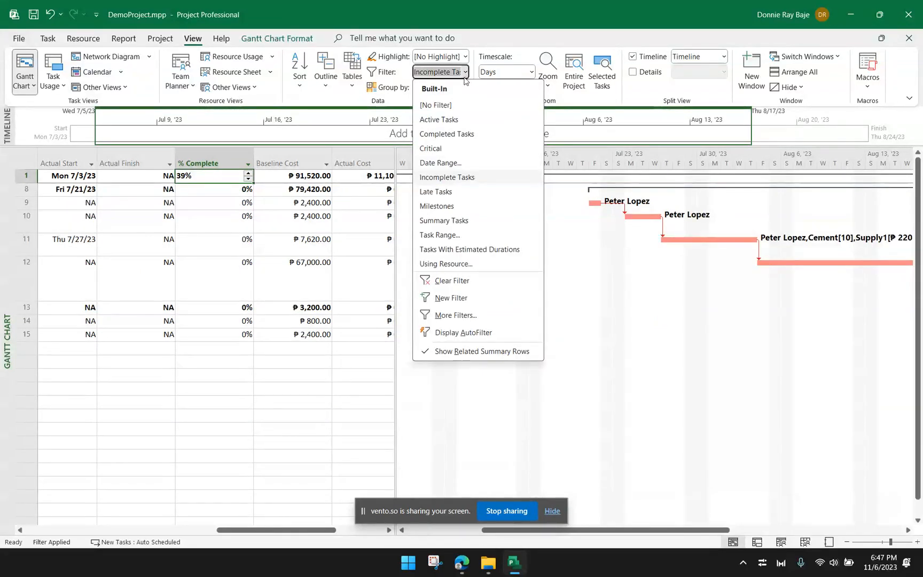
{"action": "left_click", "coordinate": [436, 191]}
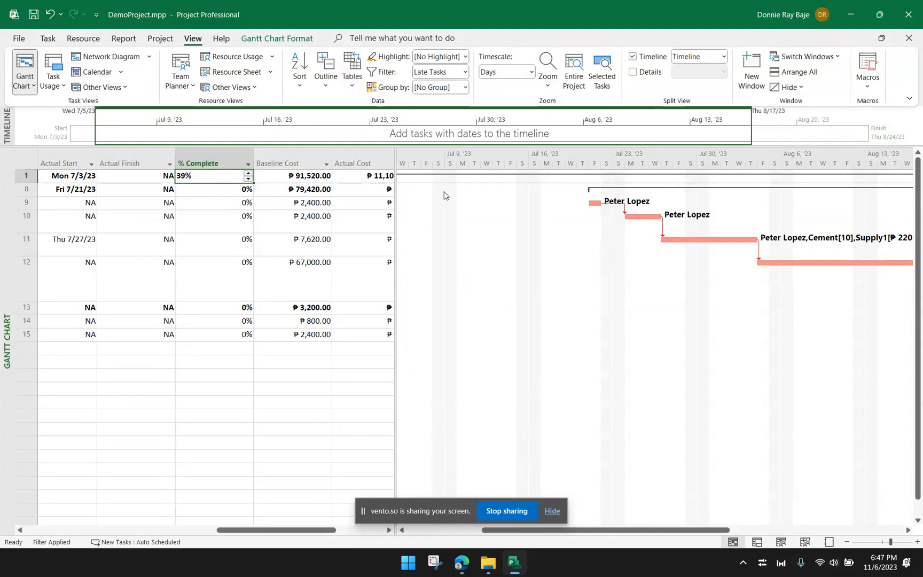
{"action": "left_click", "coordinate": [464, 72]}
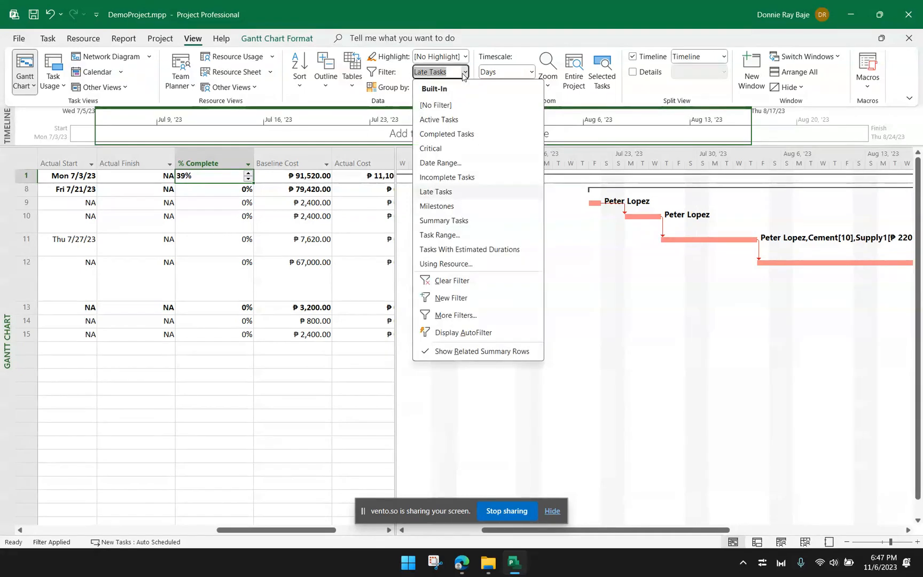
{"action": "mouse_move", "coordinate": [431, 148]}
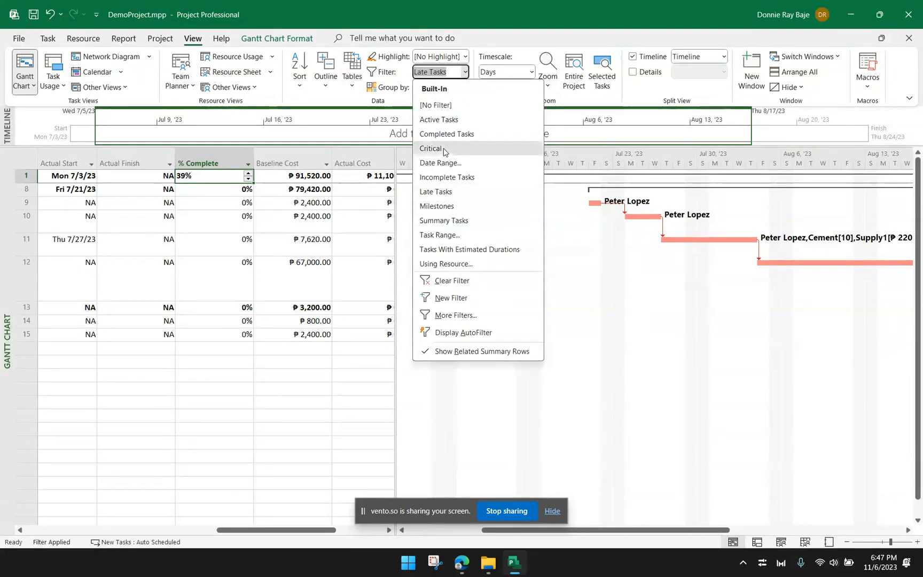
{"action": "left_click", "coordinate": [429, 149]}
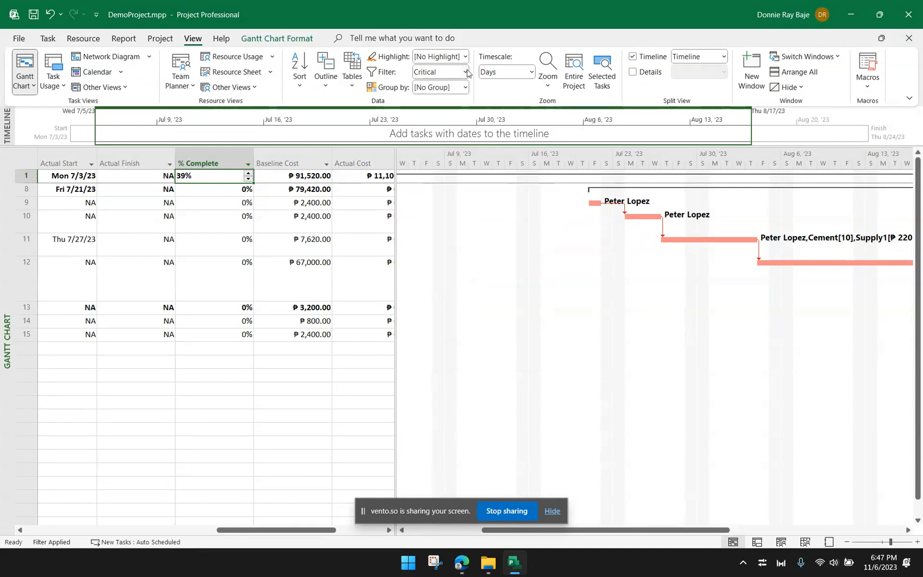
{"action": "left_click", "coordinate": [439, 71]}
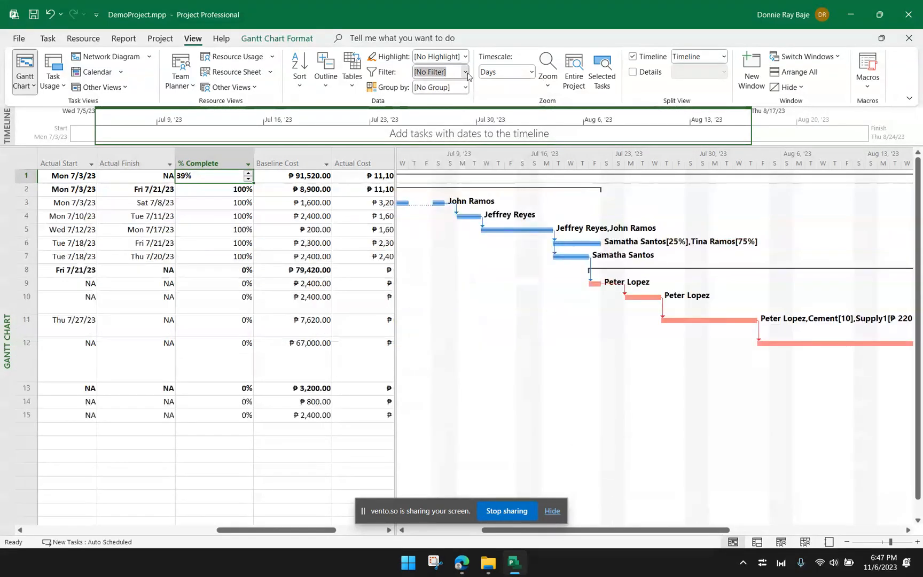
- Filter the schedule to Critical tasks and scroll the Gantt timeline to review their bars
{"action": "left_click", "coordinate": [465, 71]}
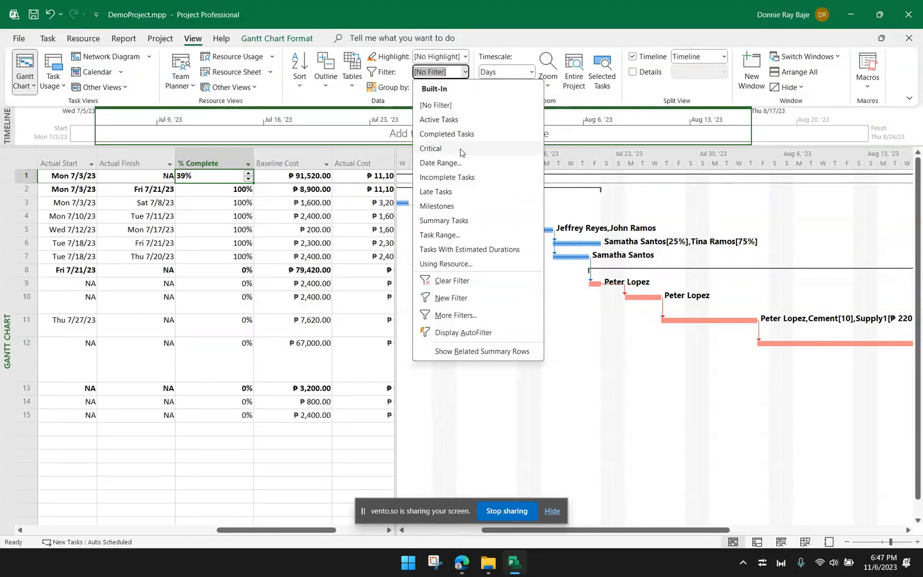
{"action": "left_click", "coordinate": [431, 148]}
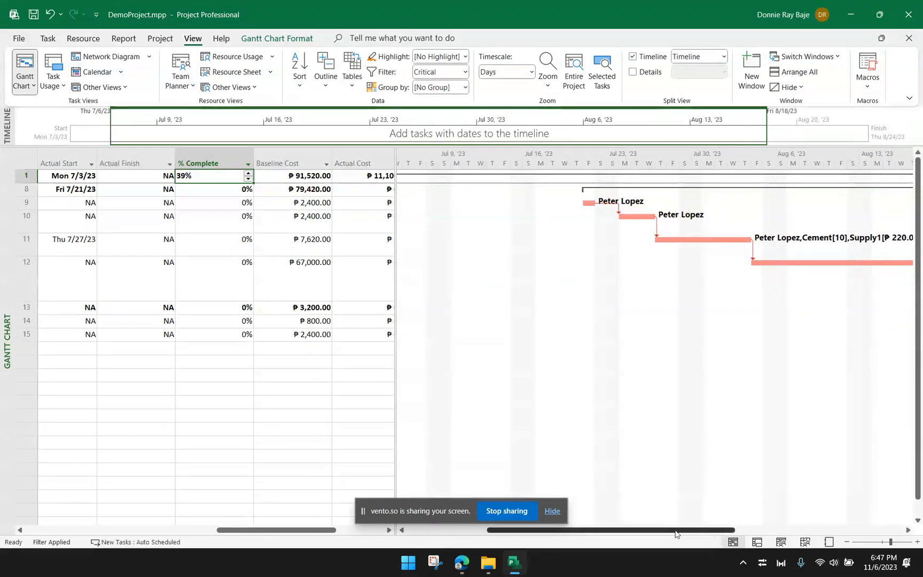
{"action": "scroll", "scroll_direction": "right", "scroll_amount": 3}
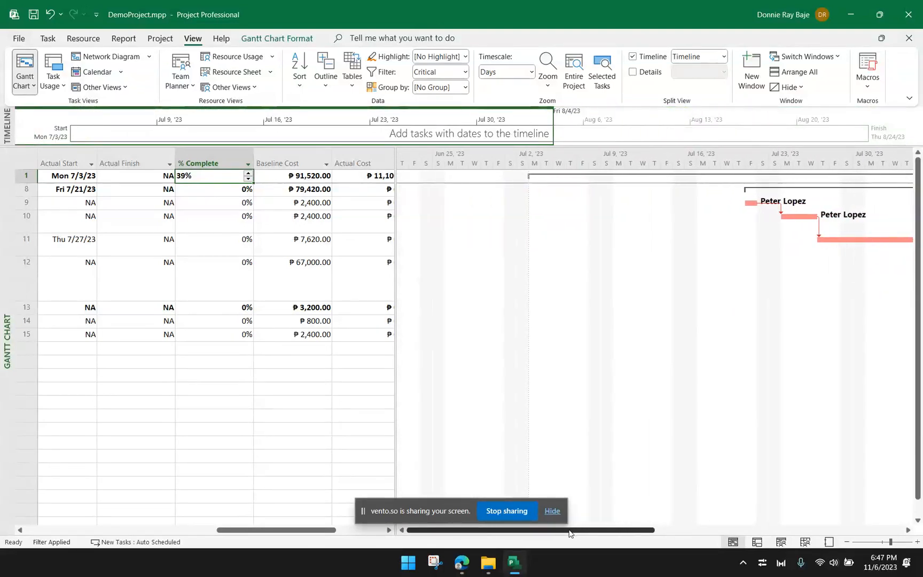
{"action": "scroll", "scroll_direction": "right", "scroll_amount": 3}
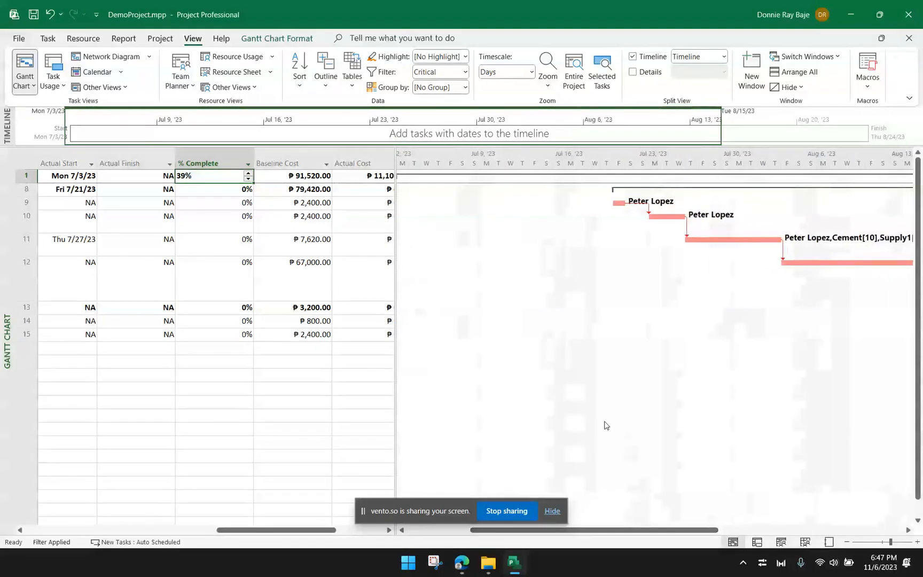
{"action": "left_click", "coordinate": [64, 202]}
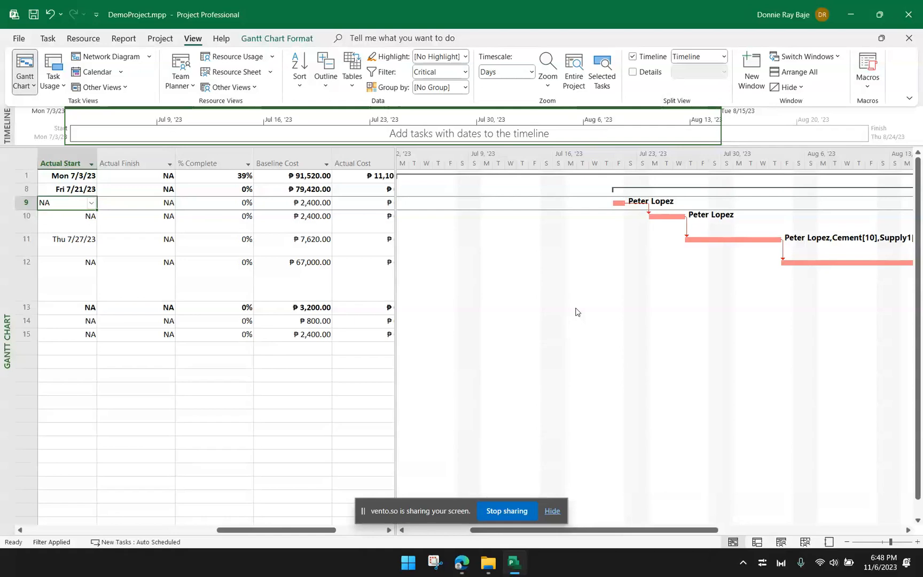
{"action": "mouse_move", "coordinate": [647, 506]}
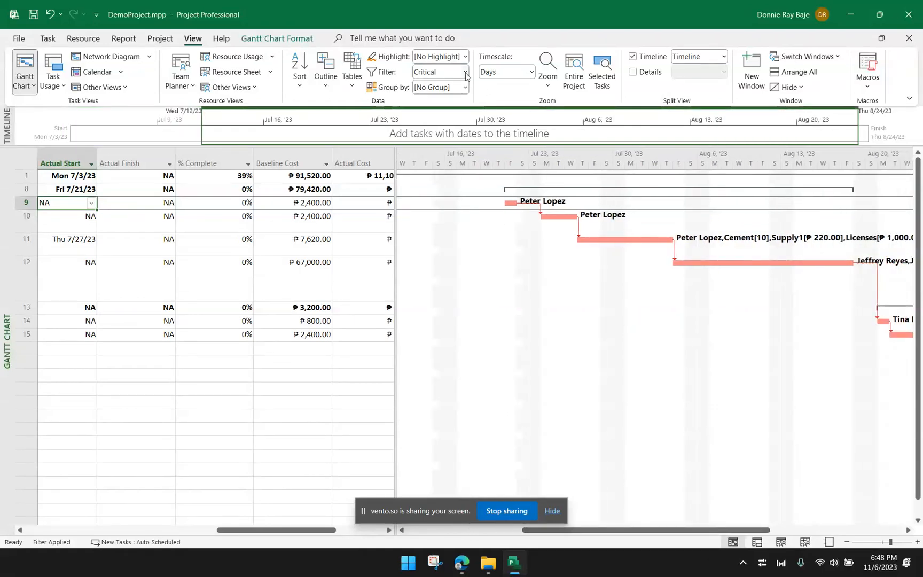
- Clear the filter to show all tasks, then highlight the critical tasks in yellow
{"action": "left_click", "coordinate": [465, 71]}
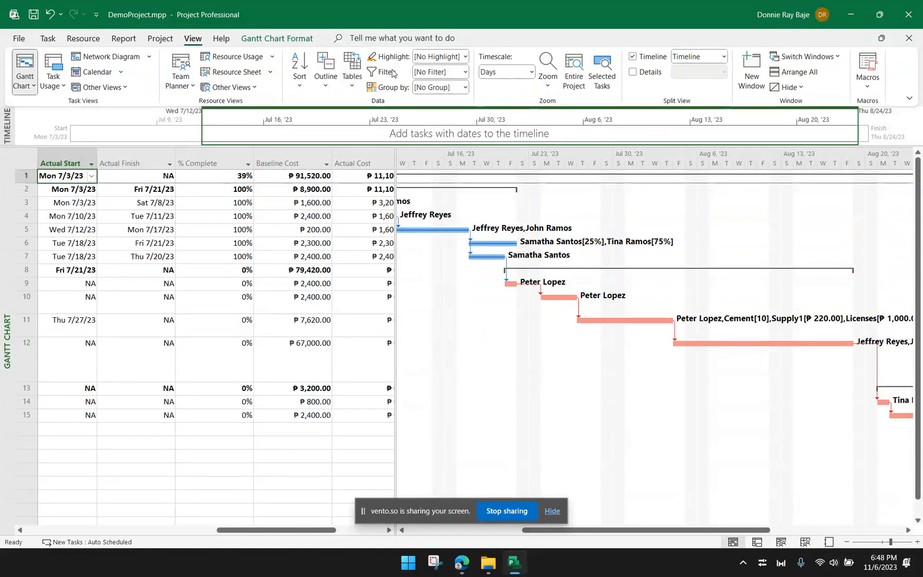
{"action": "mouse_move", "coordinate": [391, 57]}
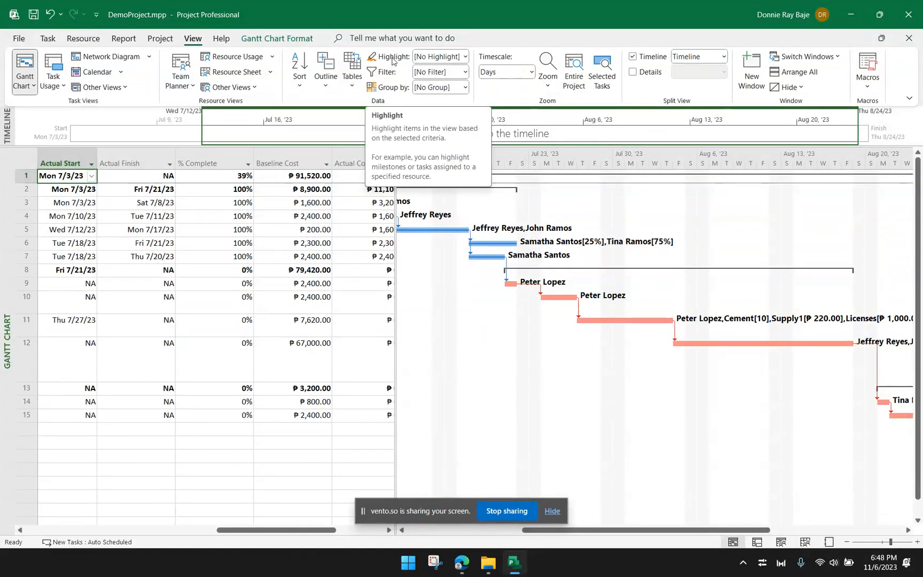
{"action": "left_click", "coordinate": [465, 56]}
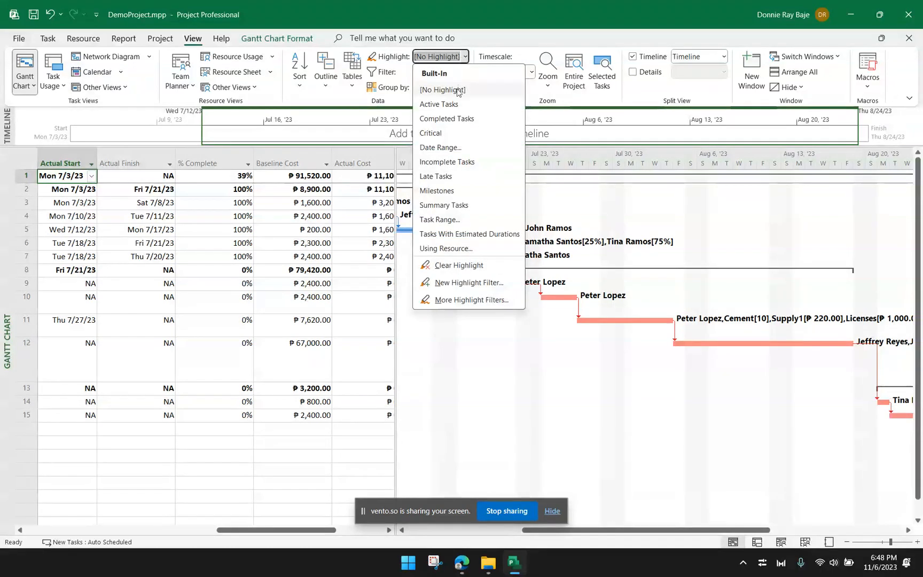
{"action": "mouse_move", "coordinate": [472, 240]}
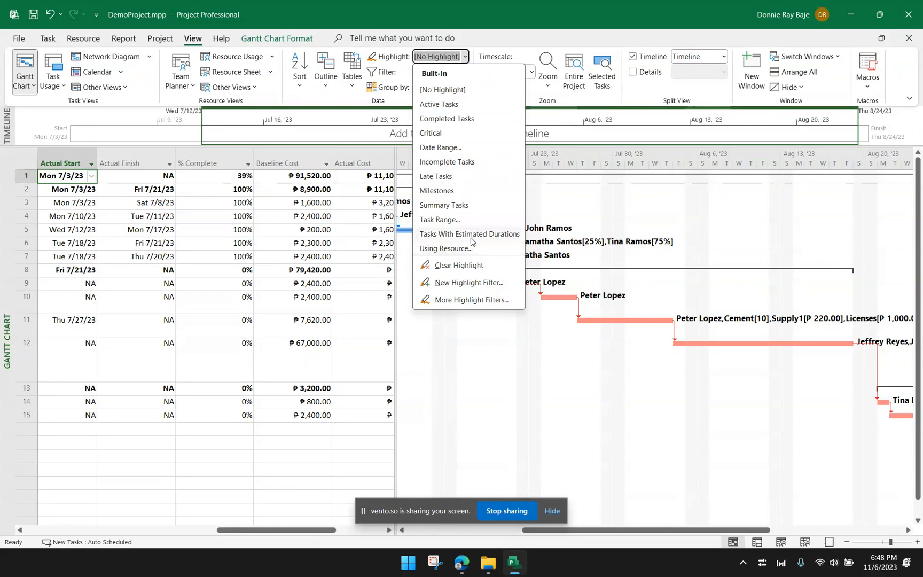
{"action": "mouse_move", "coordinate": [465, 227]}
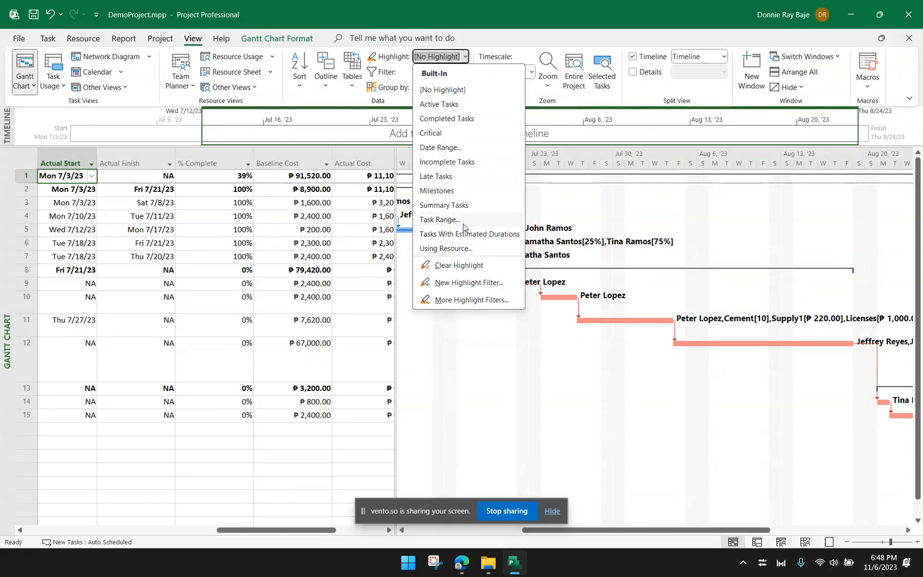
{"action": "mouse_move", "coordinate": [431, 133]}
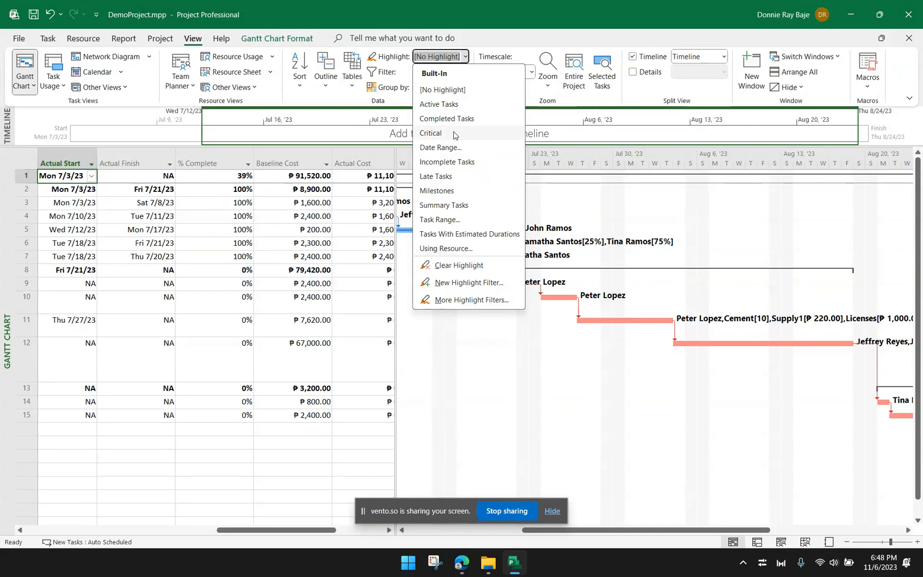
{"action": "left_click", "coordinate": [431, 133]}
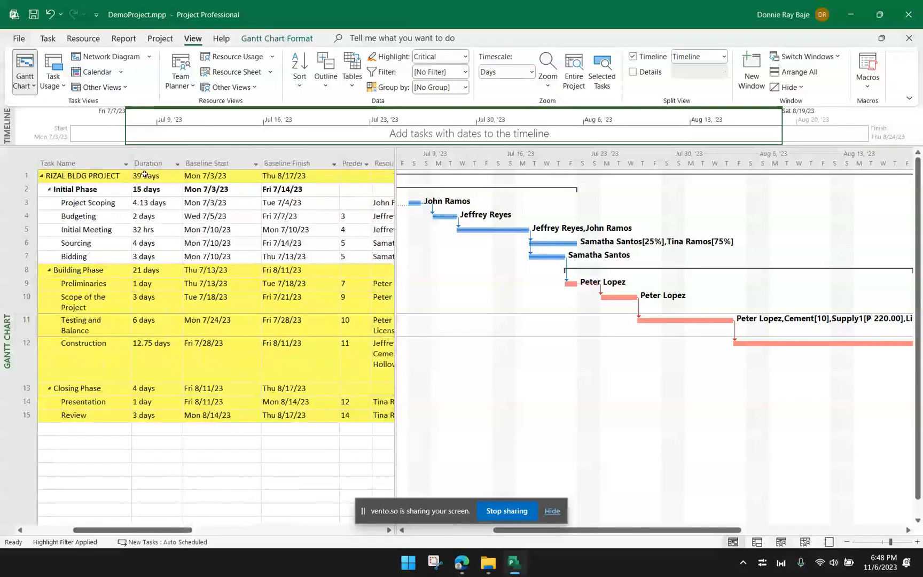
{"action": "left_click", "coordinate": [26, 175]}
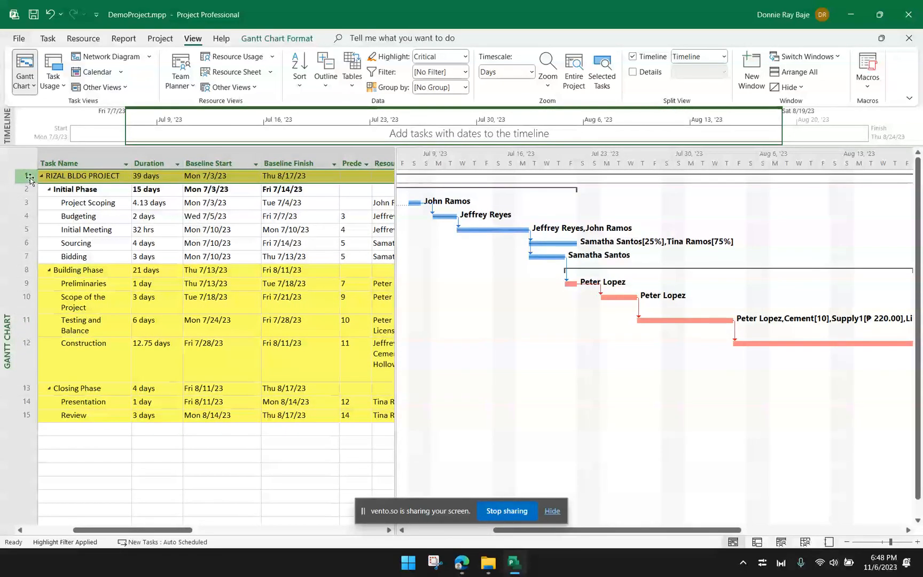
{"action": "left_click", "coordinate": [294, 297]}
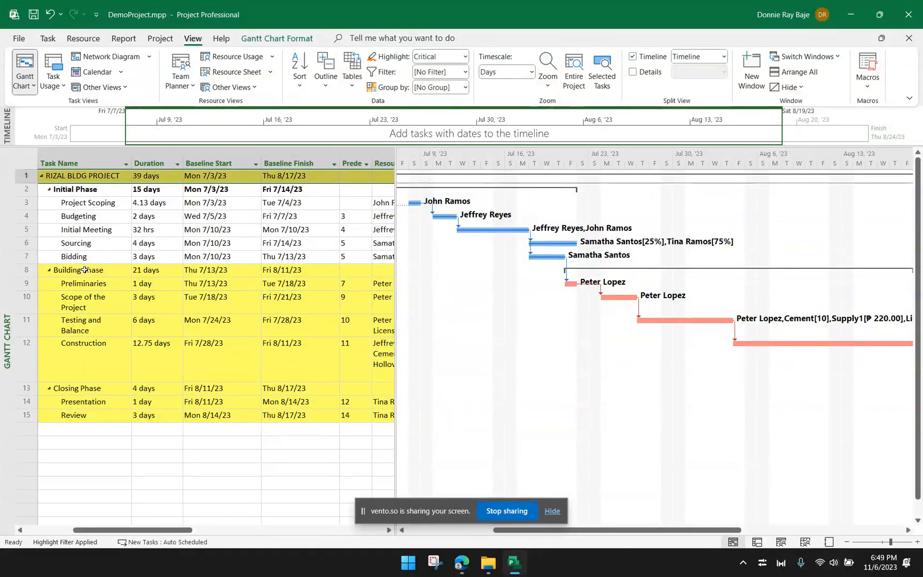
{"action": "left_click", "coordinate": [77, 270]}
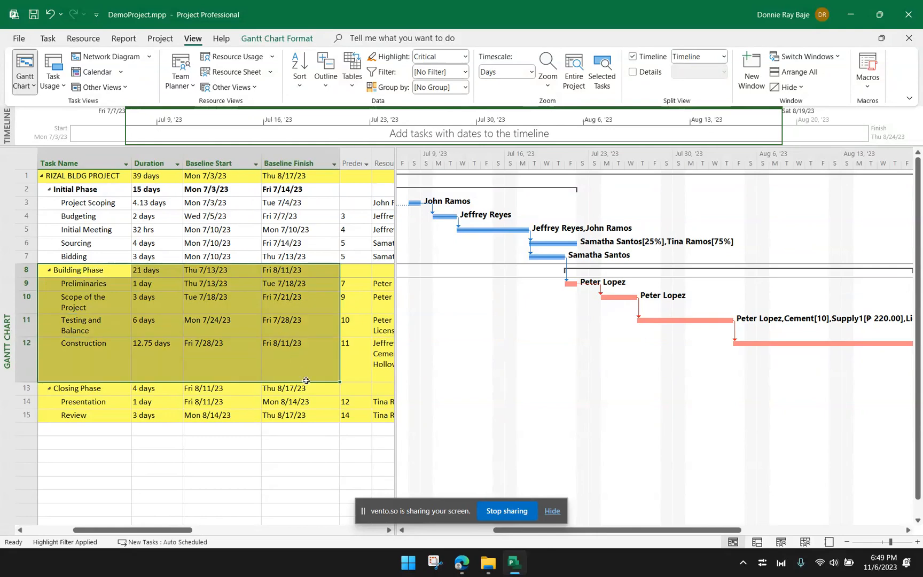
{"action": "left_click", "coordinate": [298, 343]}
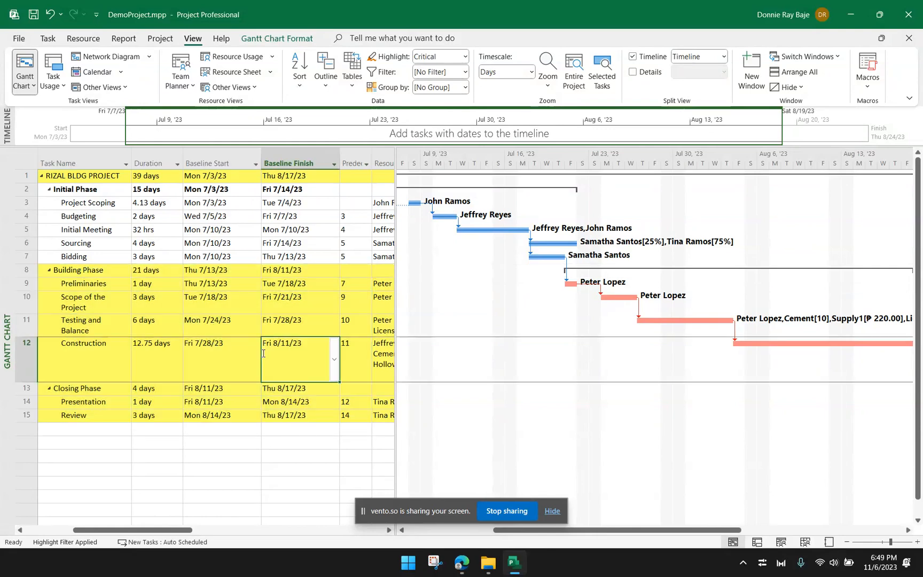